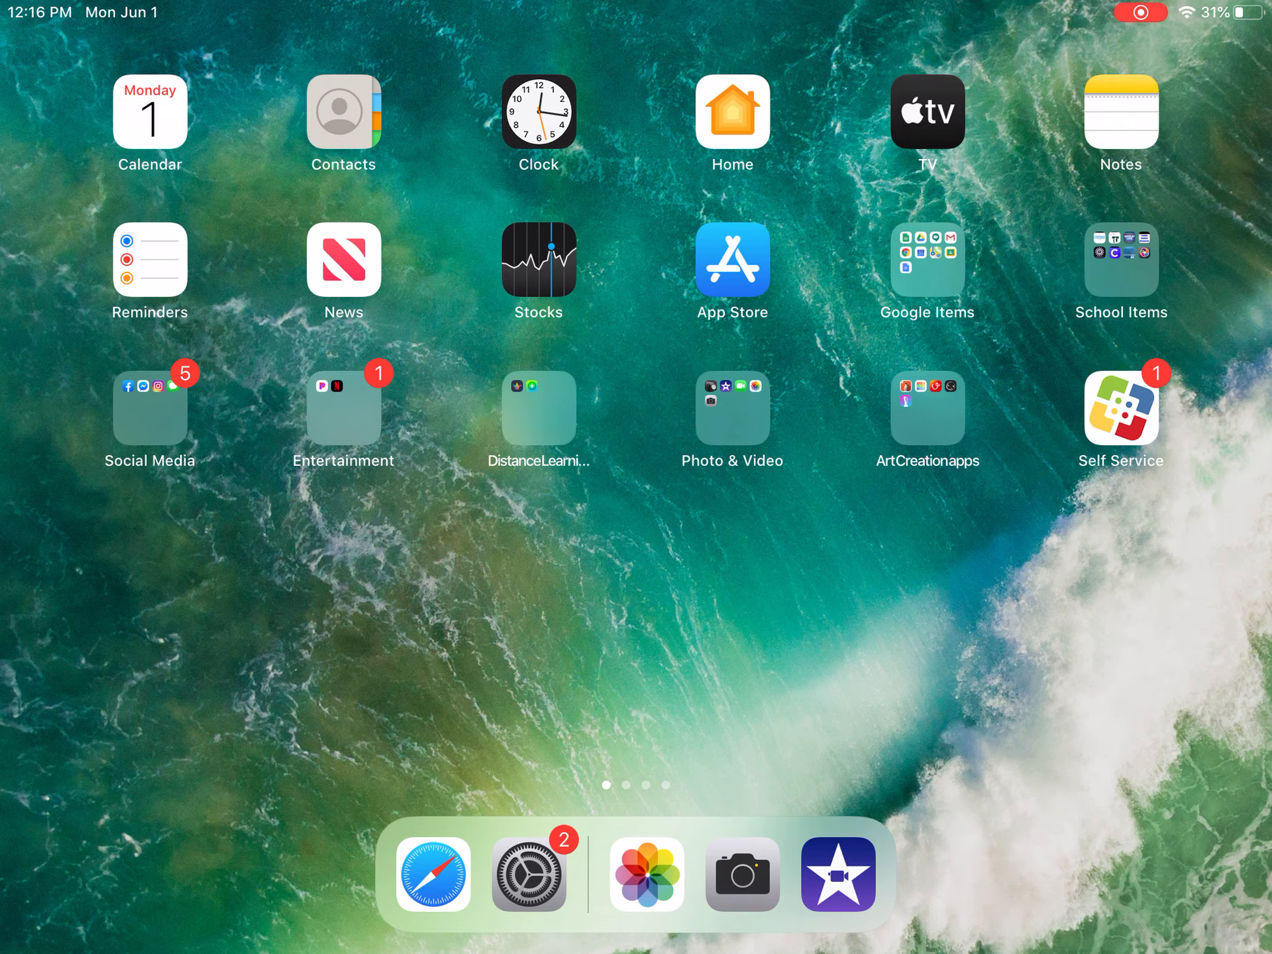
Launch iMovie from the dock and scroll through the Projects gallery.
{"action": "left_click", "coordinate": [840, 875]}
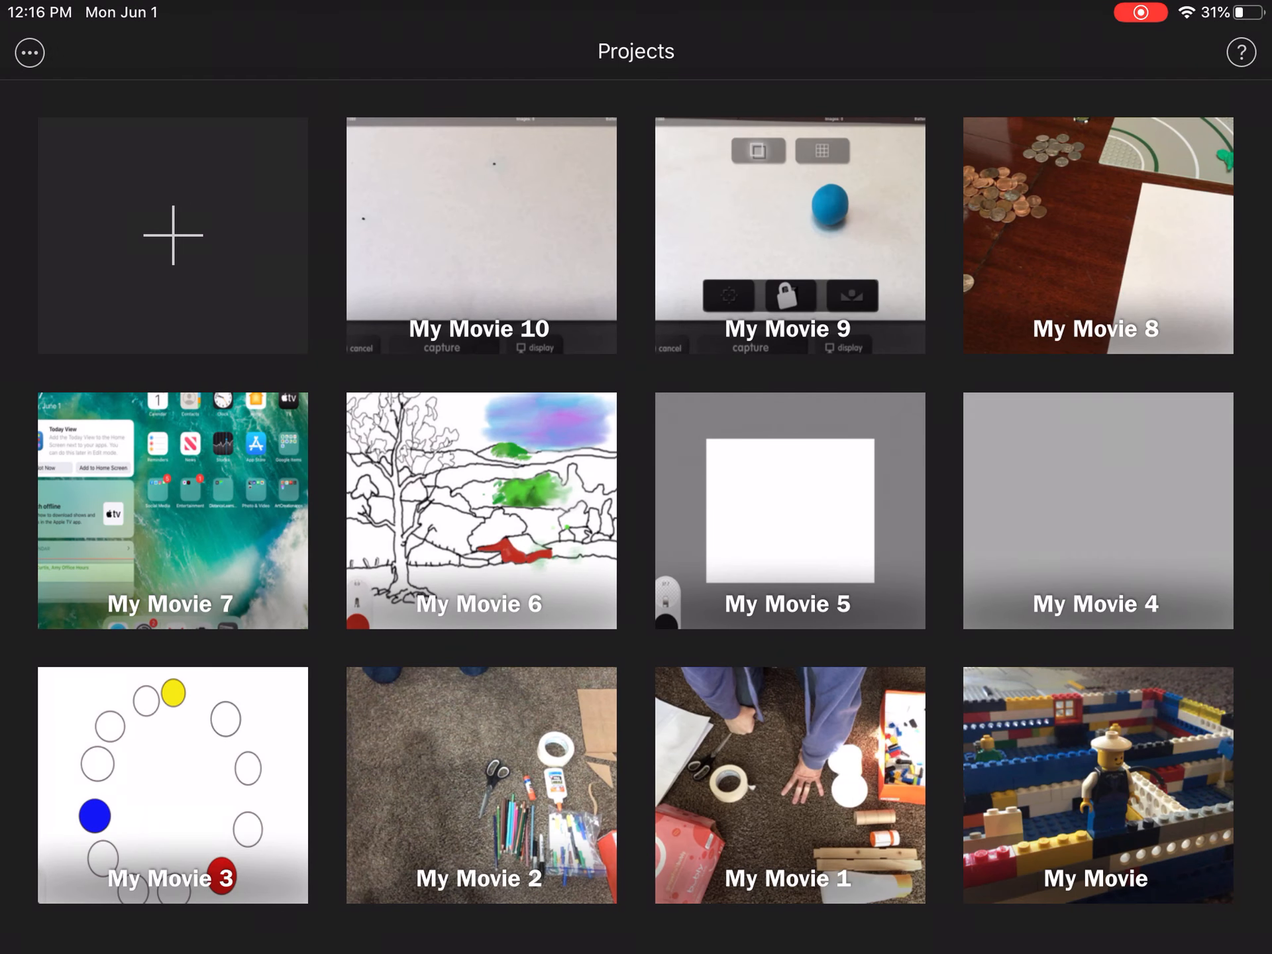
{"action": "scroll", "scroll_direction": "down", "scroll_amount": 3}
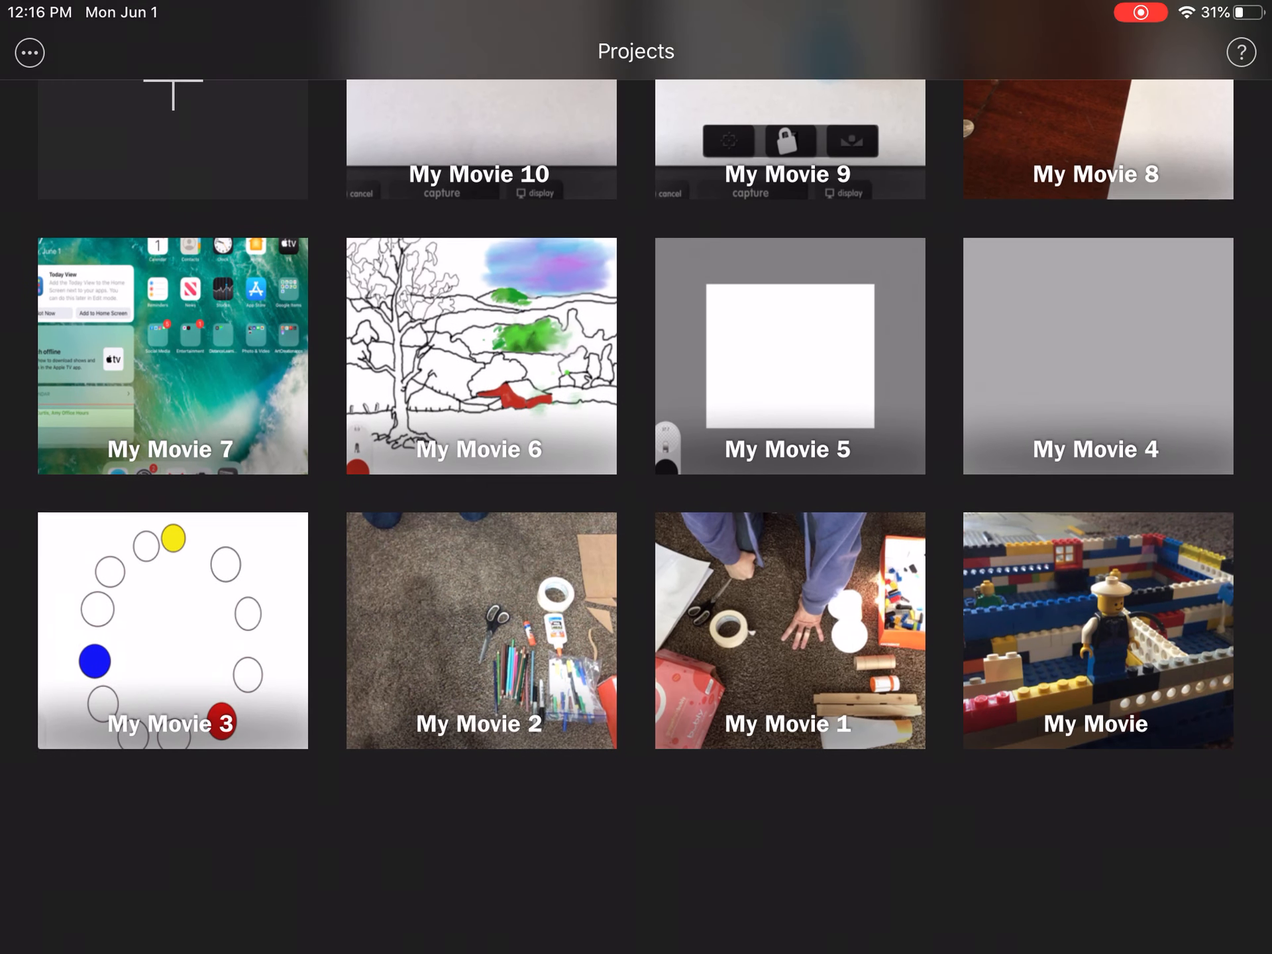
{"action": "scroll", "scroll_direction": "down", "scroll_amount": 3}
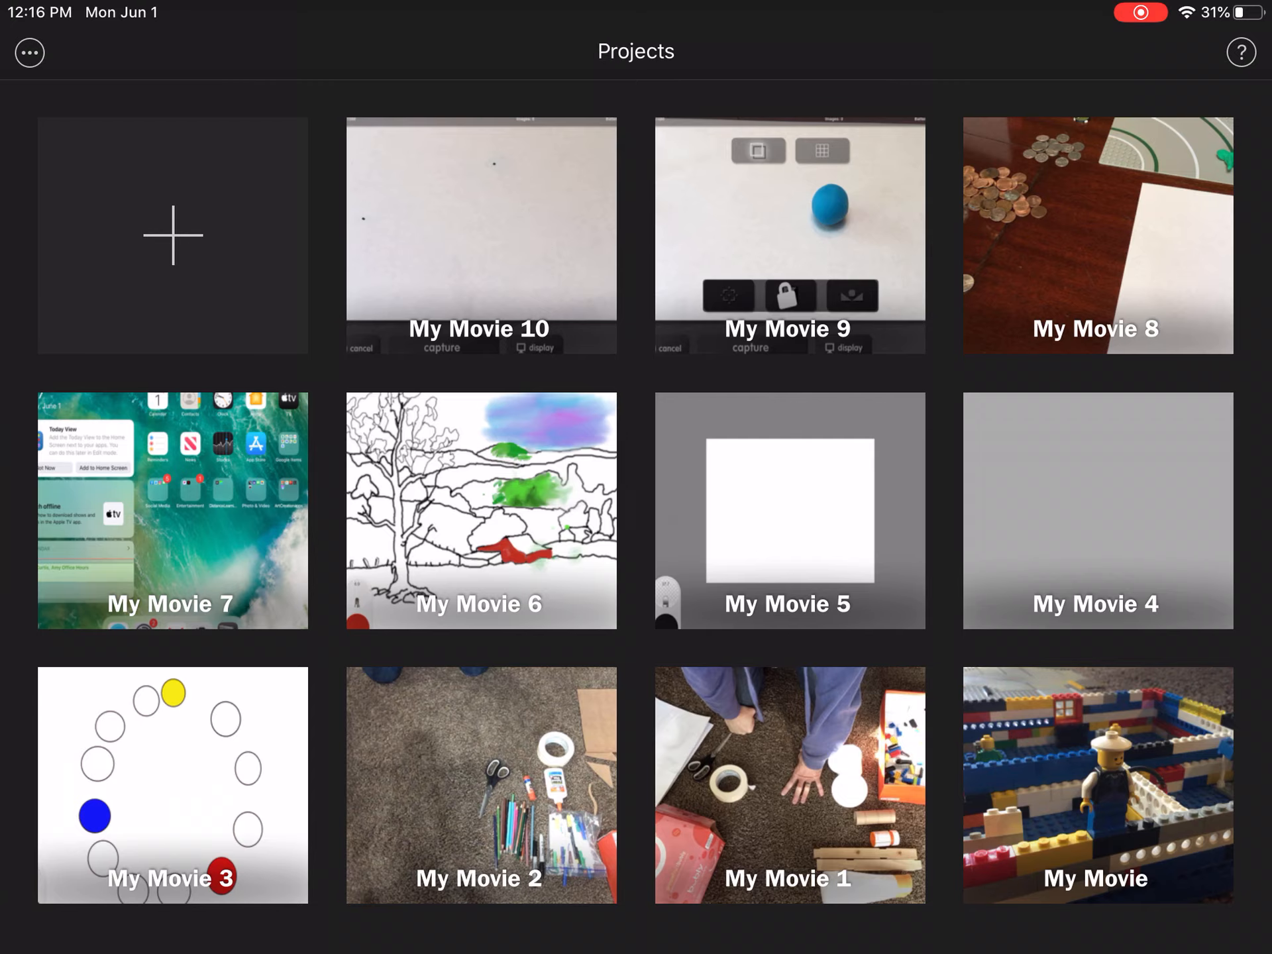
Create a new movie from three of today's clips, including the 6:56 recording.
{"action": "left_click", "coordinate": [173, 236]}
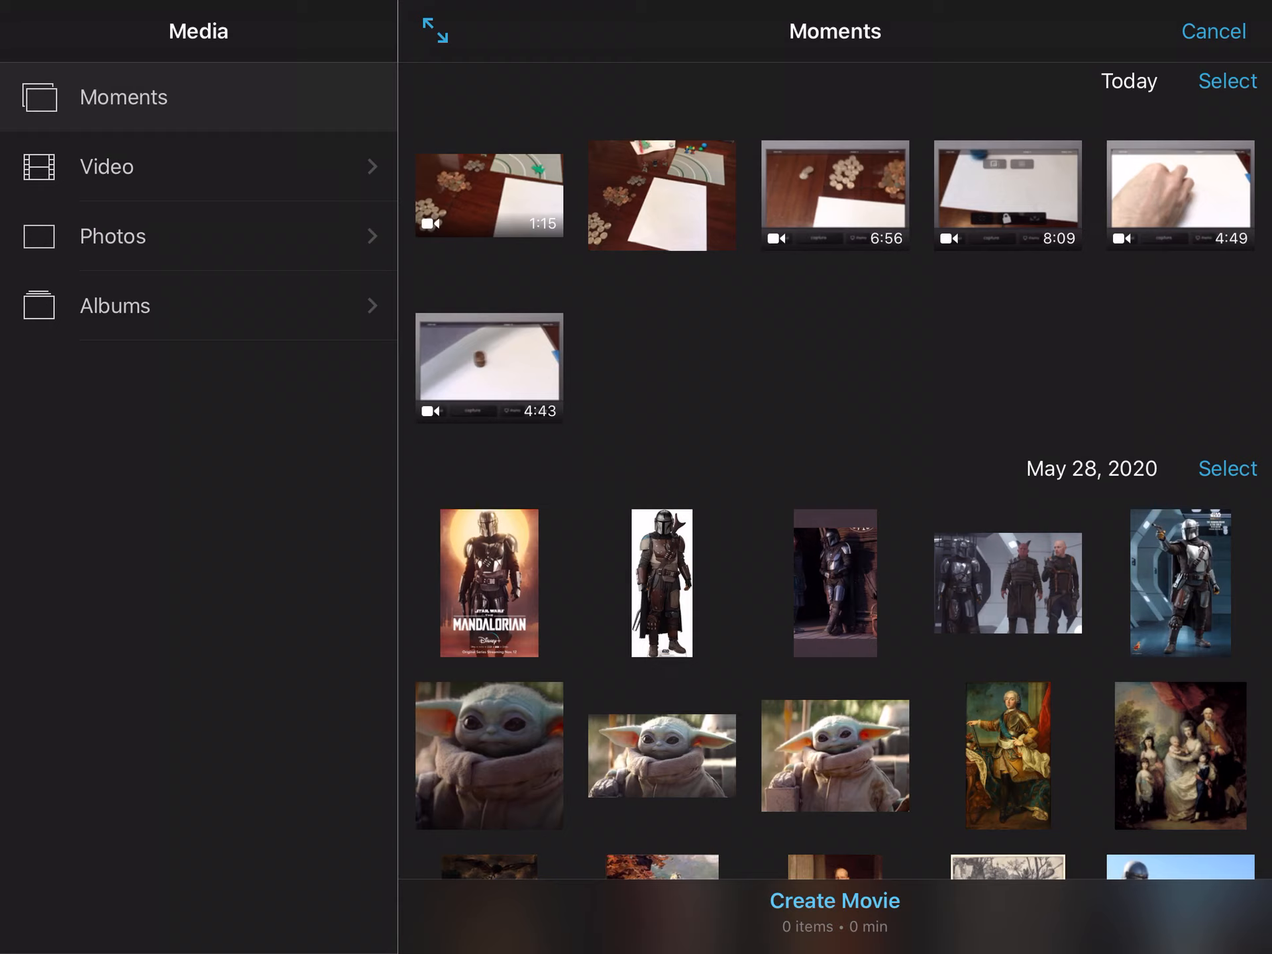
{"action": "left_click", "coordinate": [835, 195]}
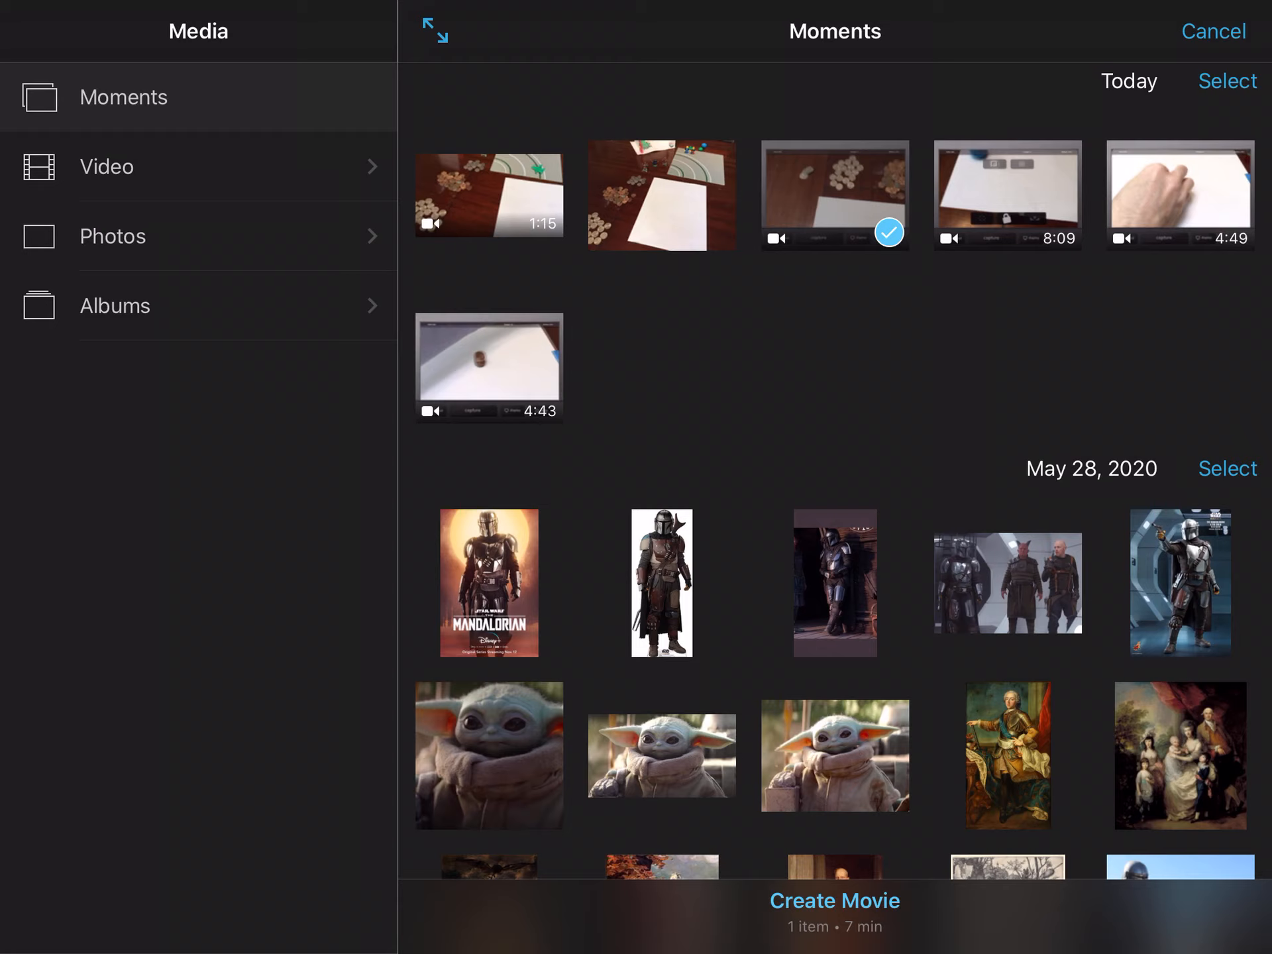
{"action": "left_click", "coordinate": [489, 366]}
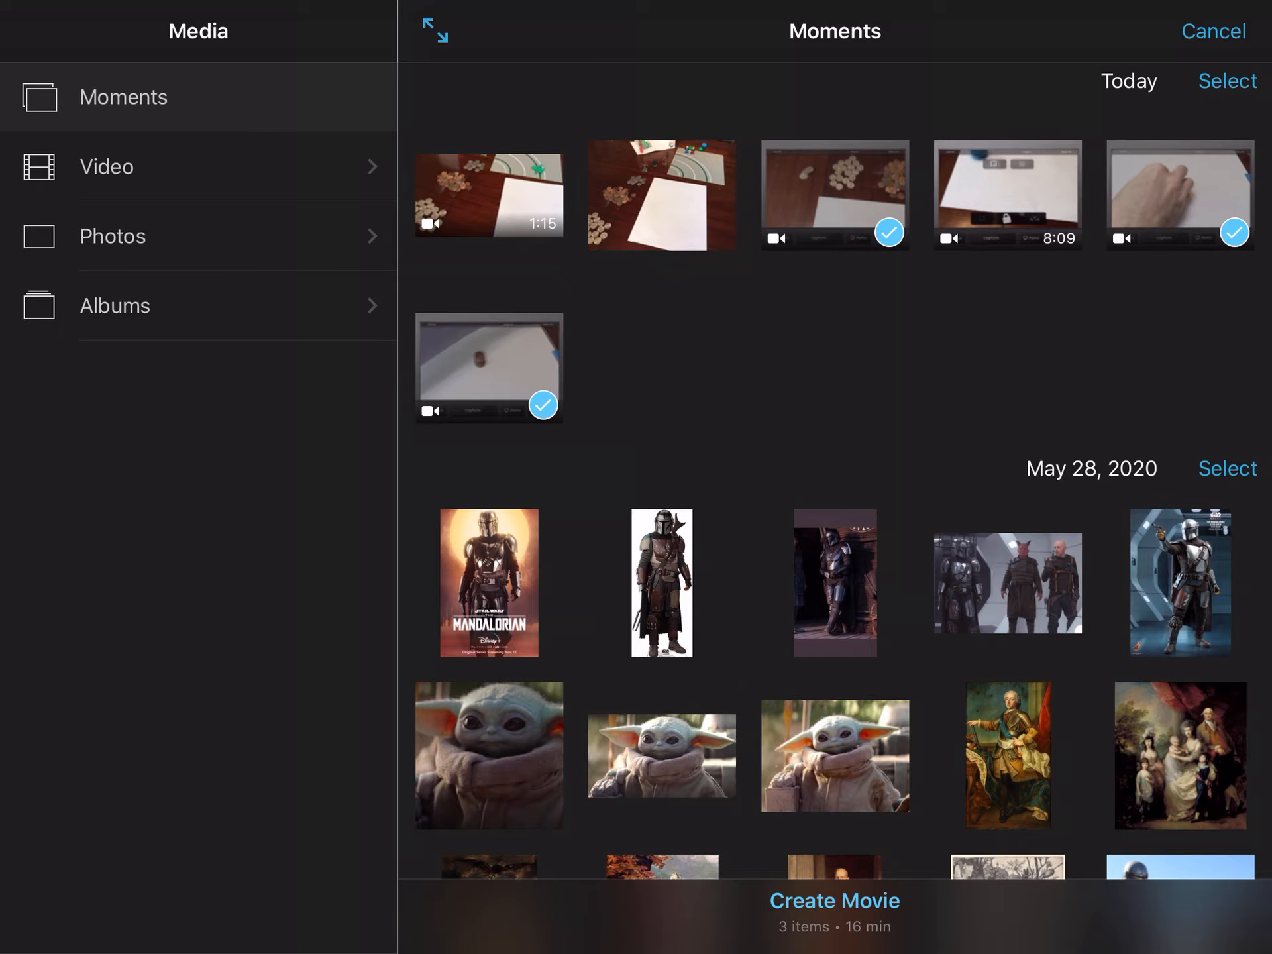
{"action": "left_click", "coordinate": [834, 900]}
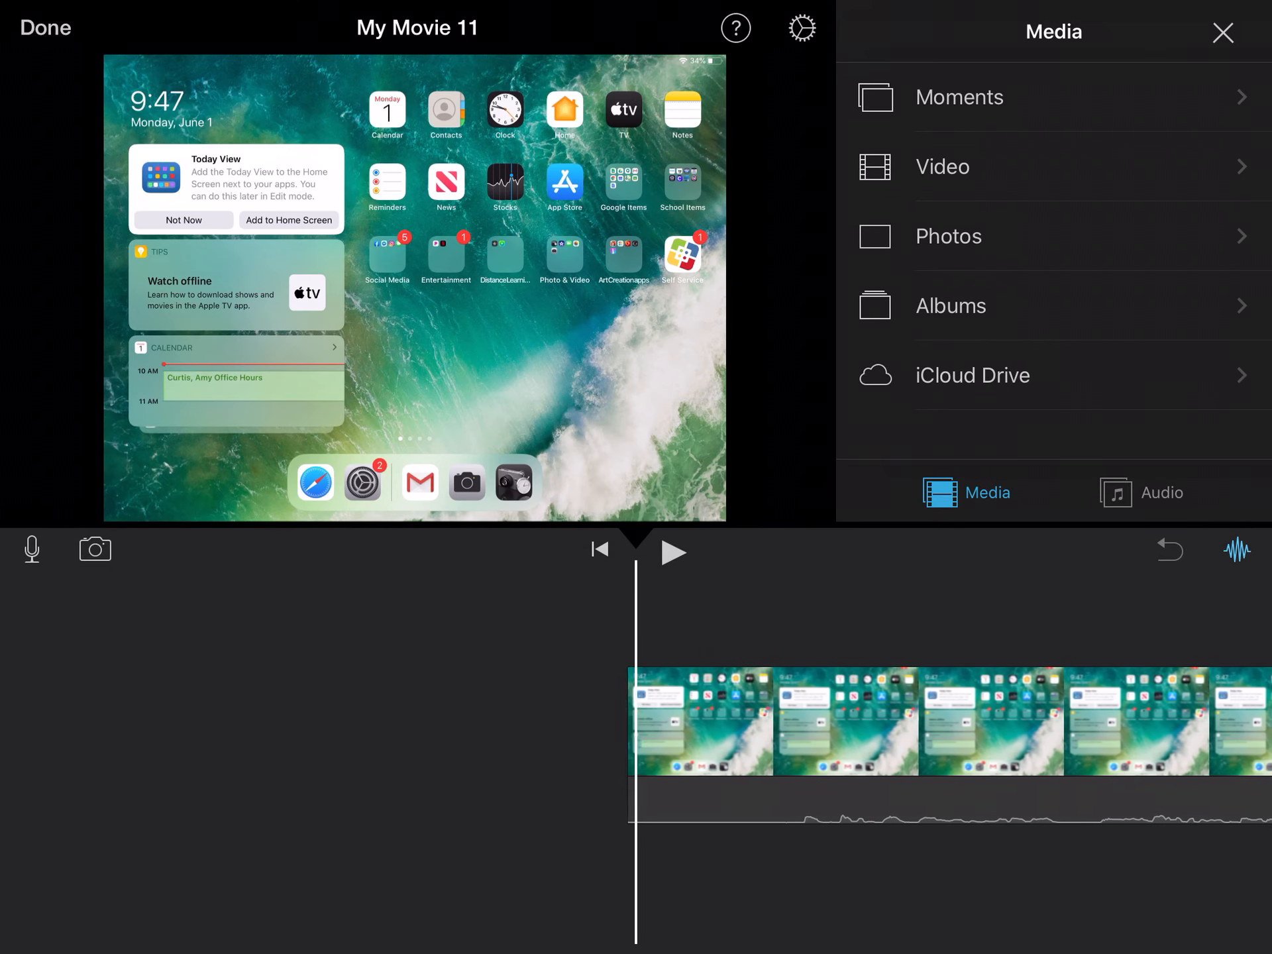
{"action": "left_click", "coordinate": [673, 552]}
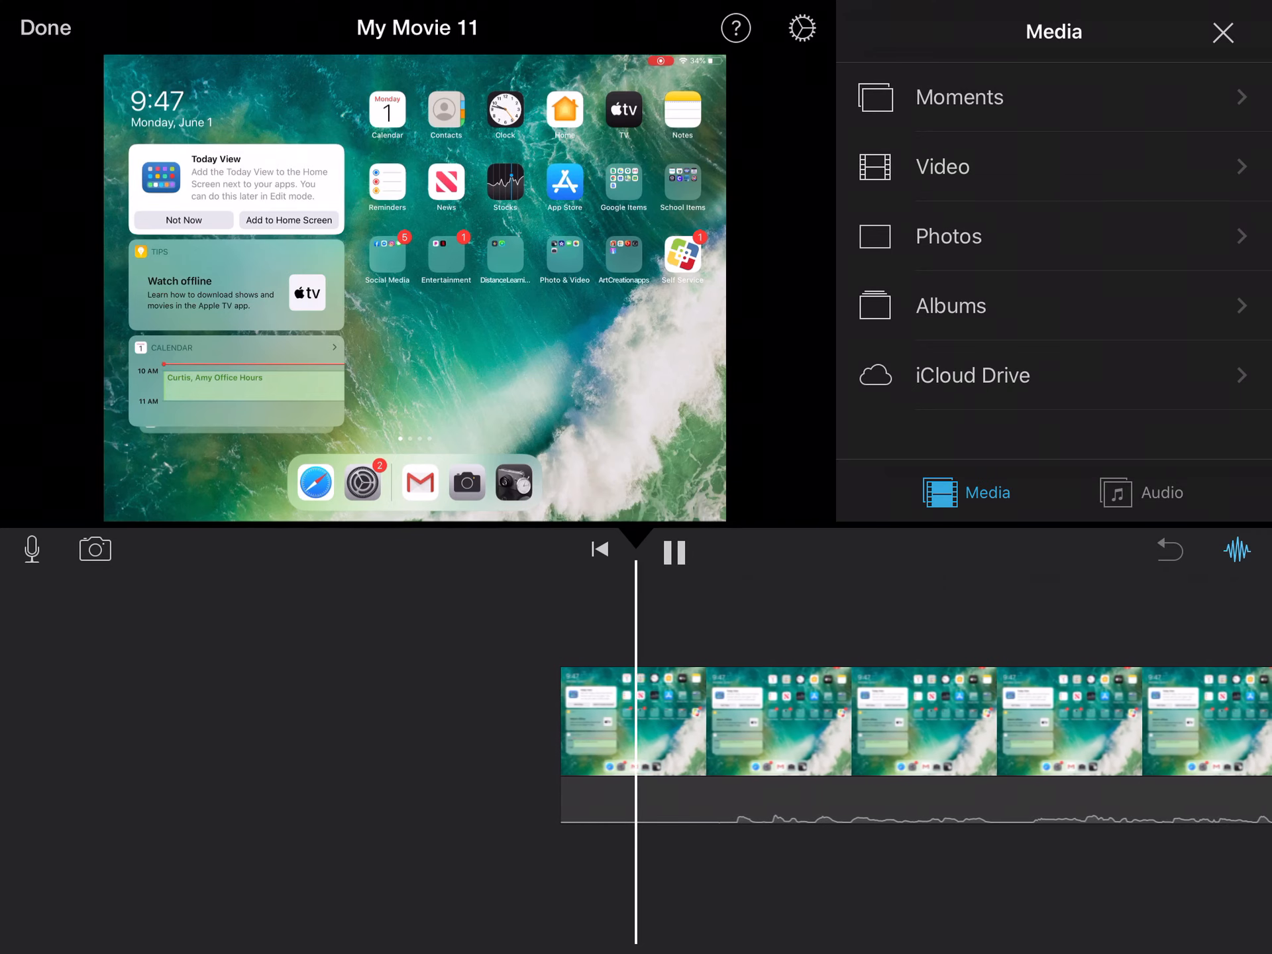
{"action": "scroll", "scroll_direction": "left", "scroll_amount": 3}
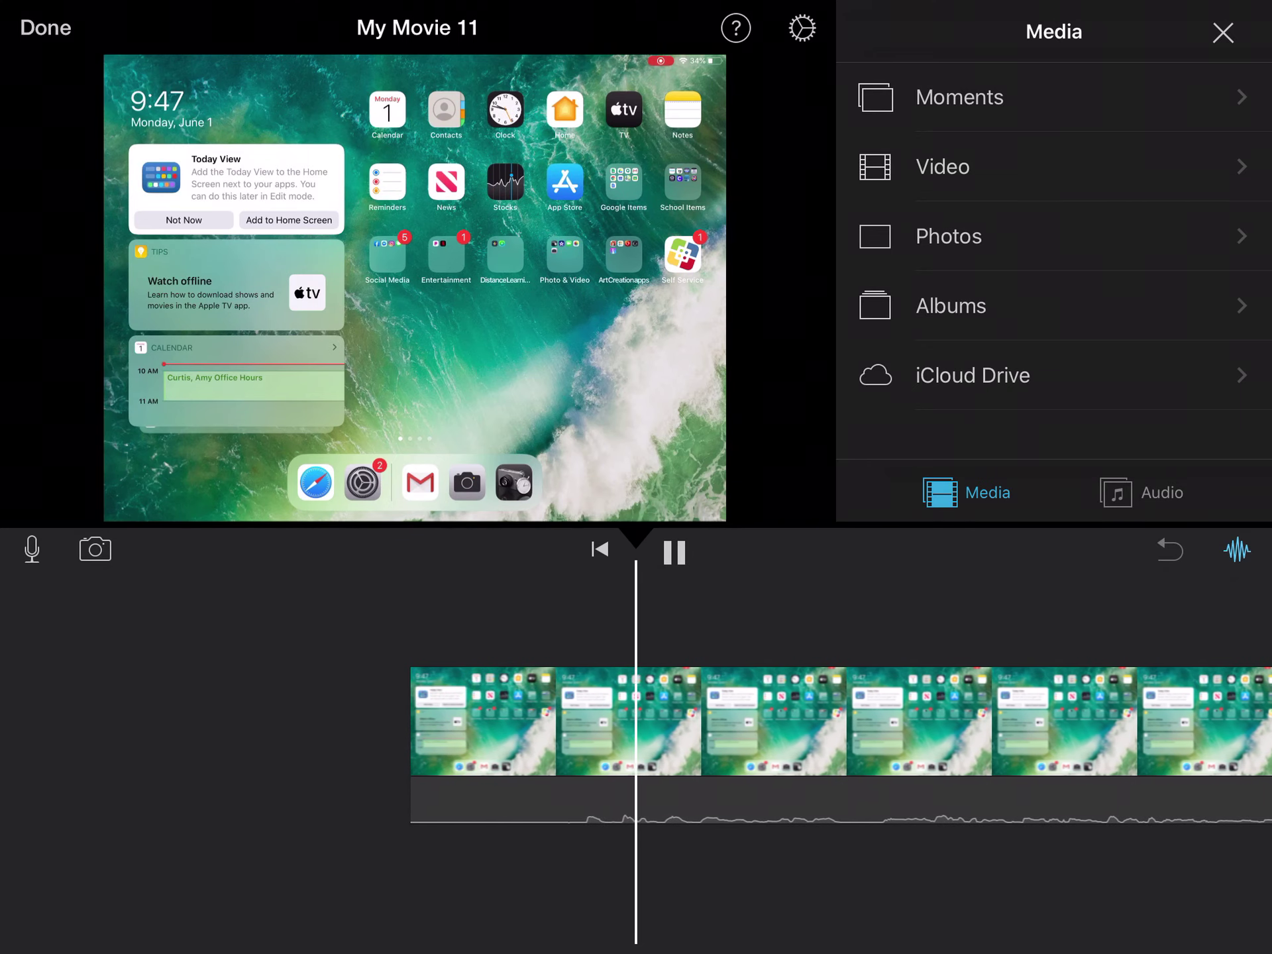
{"action": "left_click", "coordinate": [673, 552]}
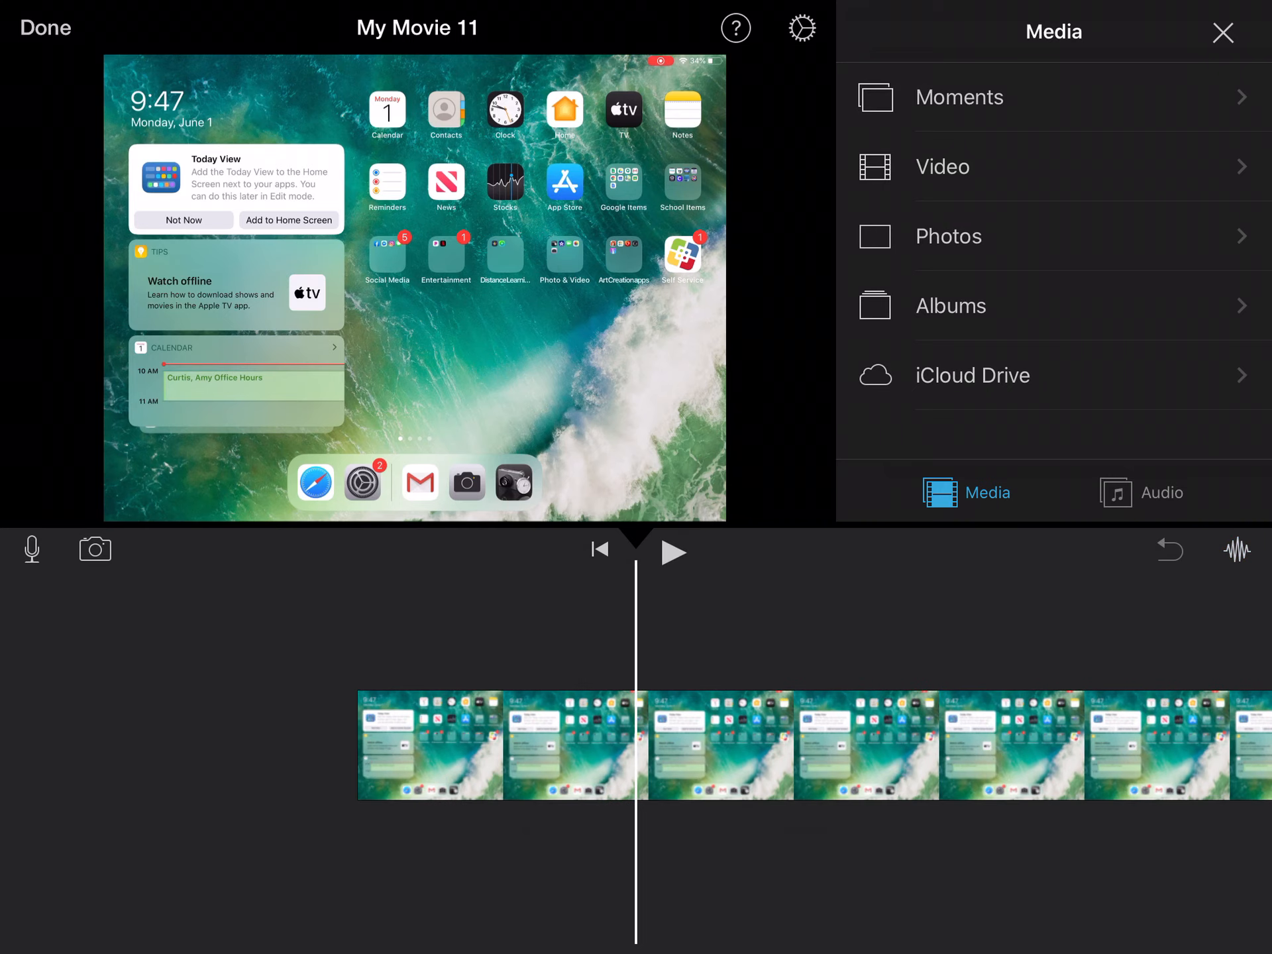
{"action": "left_click", "coordinate": [1239, 549]}
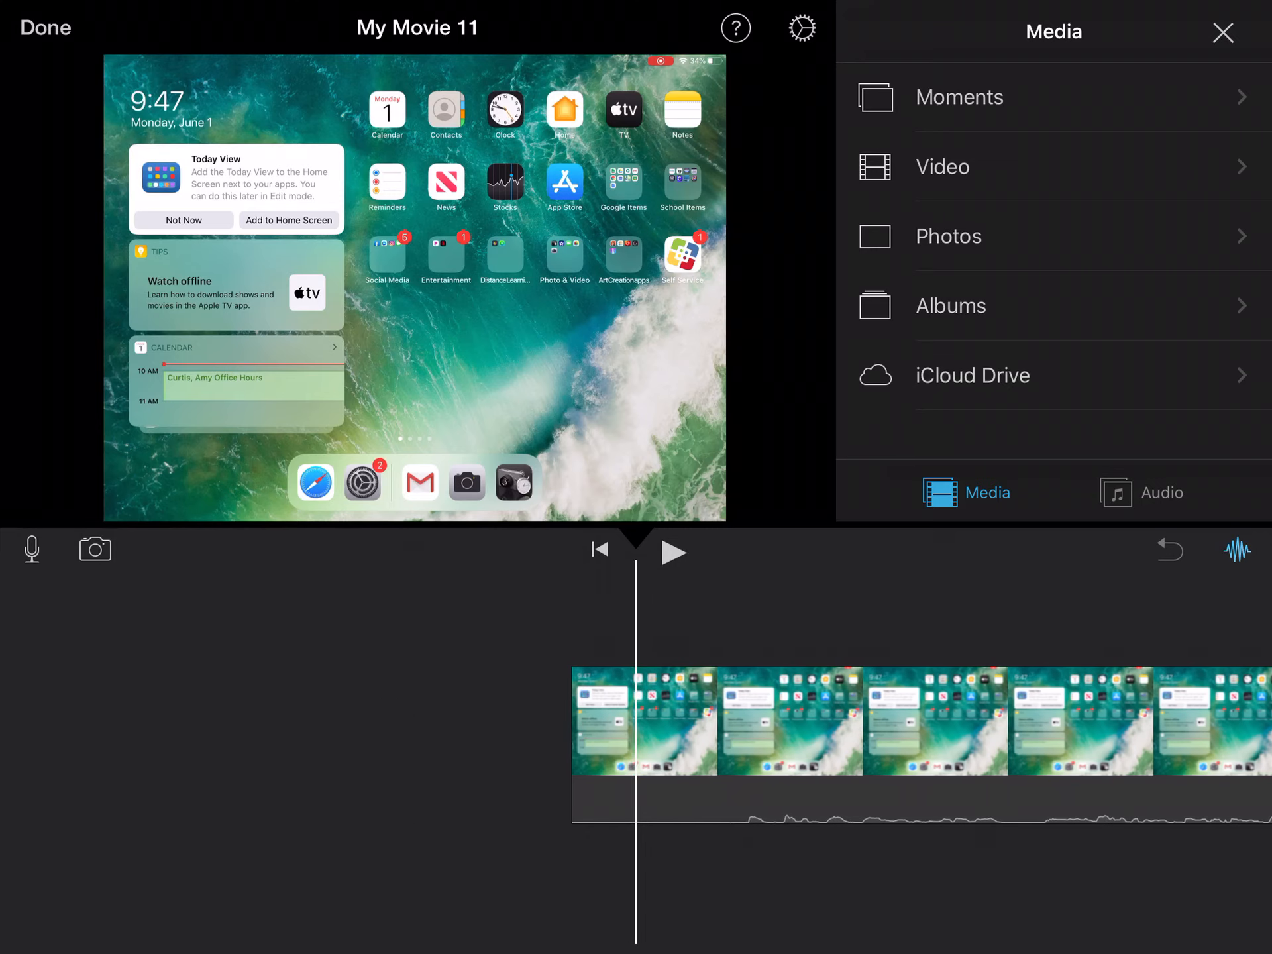
{"action": "scroll", "scroll_direction": "left", "scroll_amount": 3}
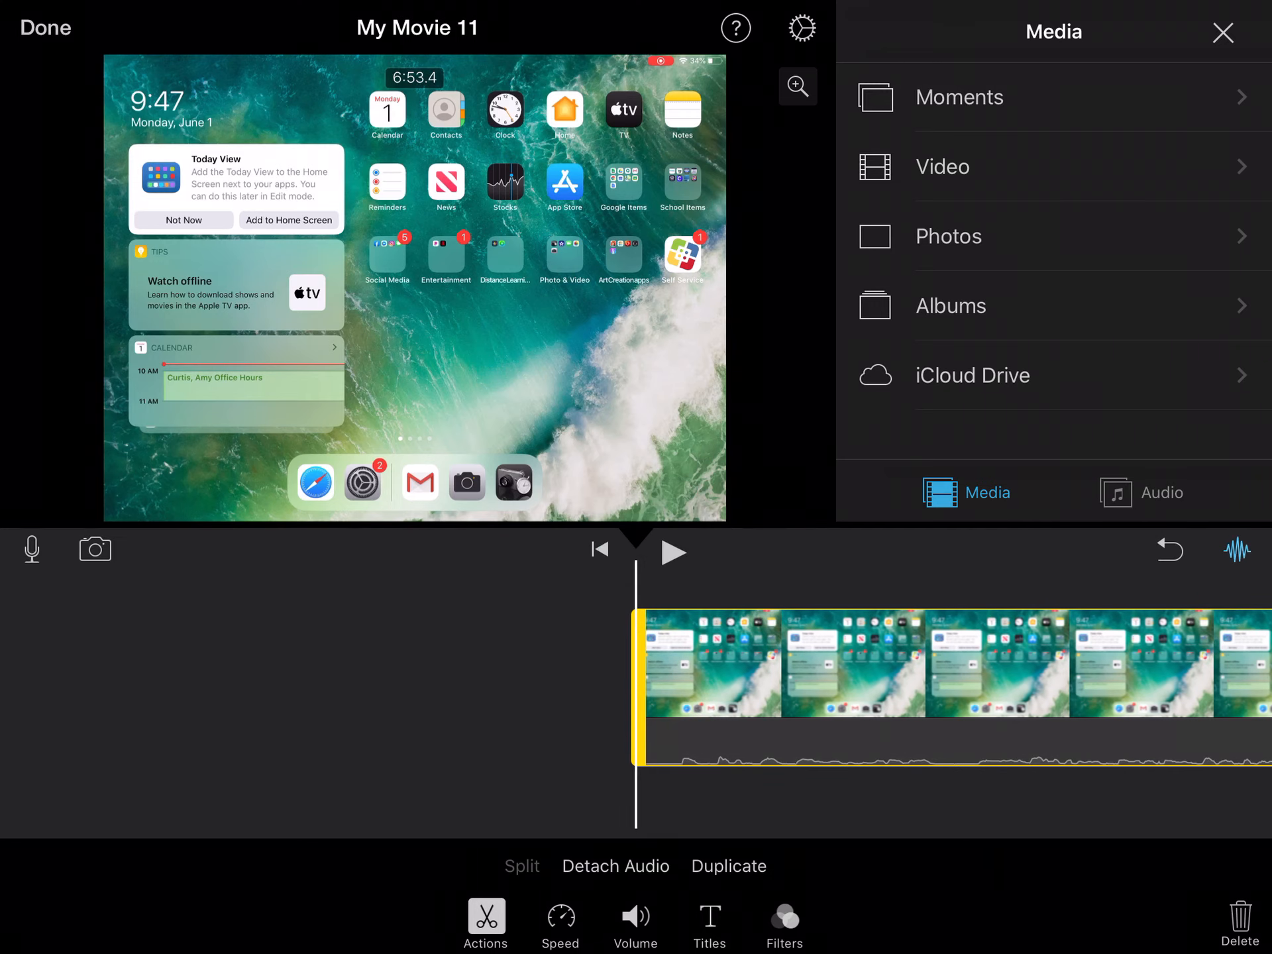
{"action": "left_click", "coordinate": [672, 552]}
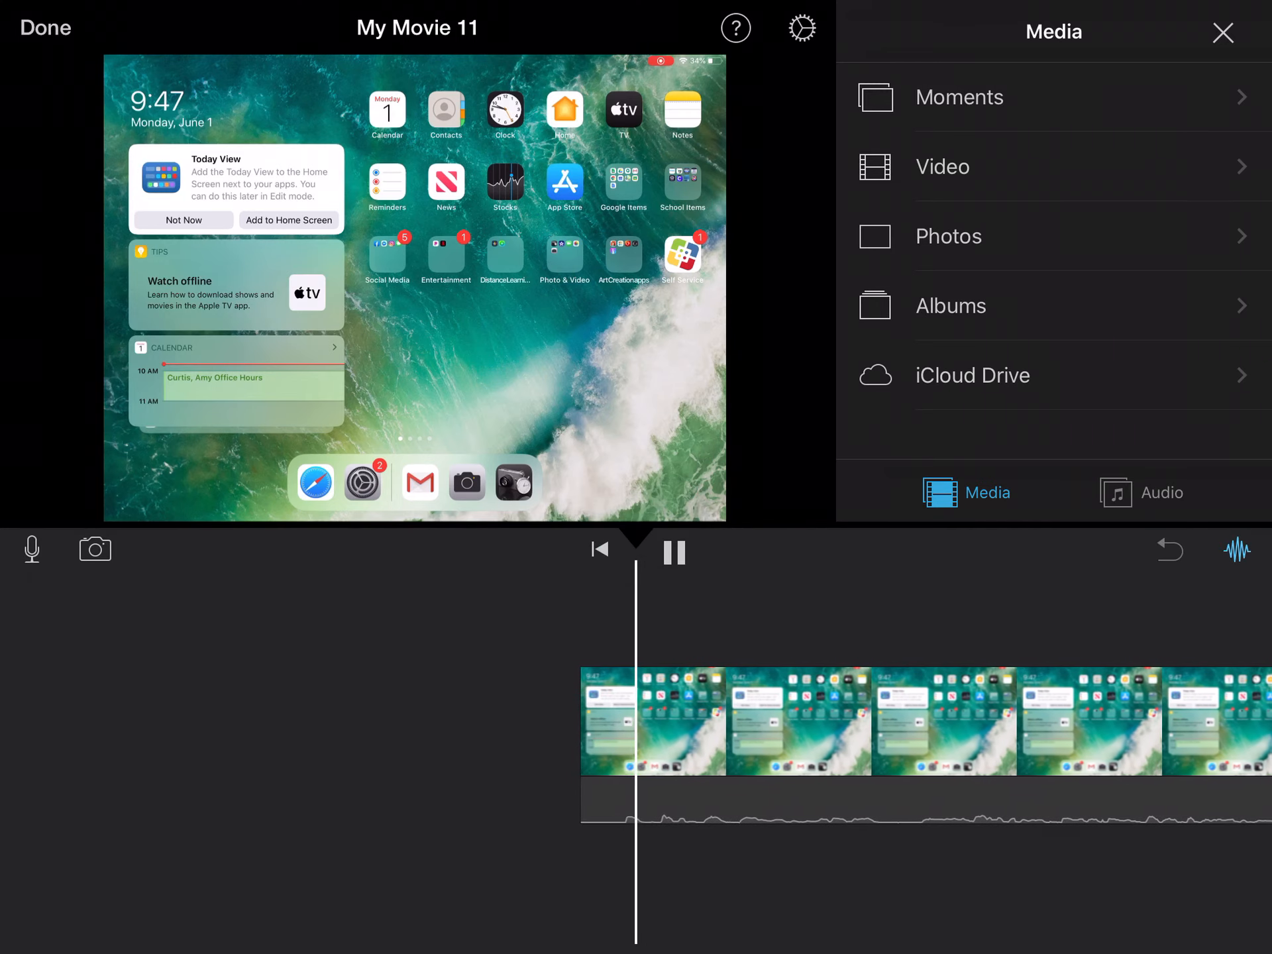
{"action": "left_click", "coordinate": [673, 552]}
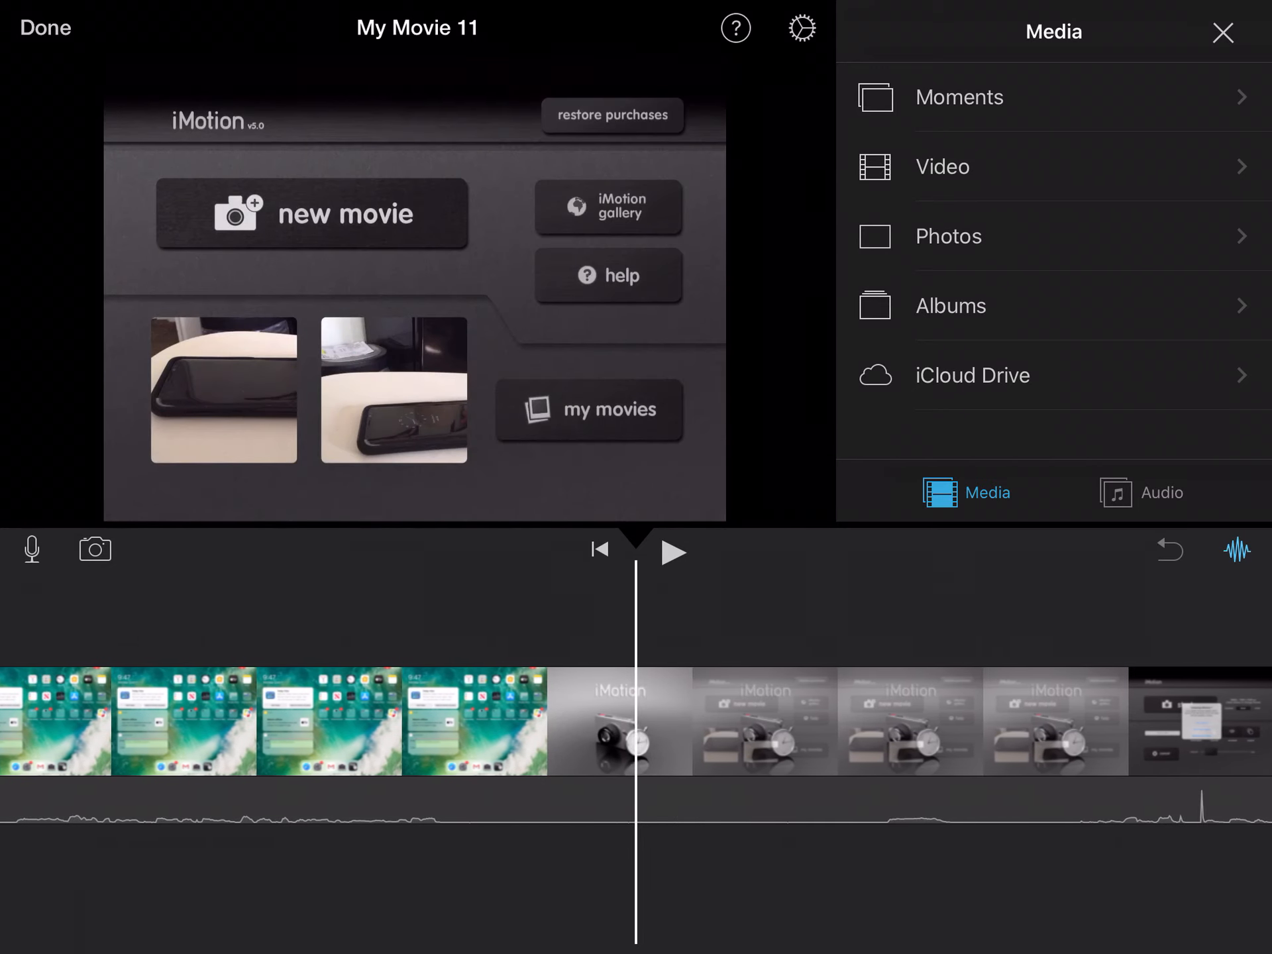
{"action": "scroll", "scroll_direction": "left", "scroll_amount": 3}
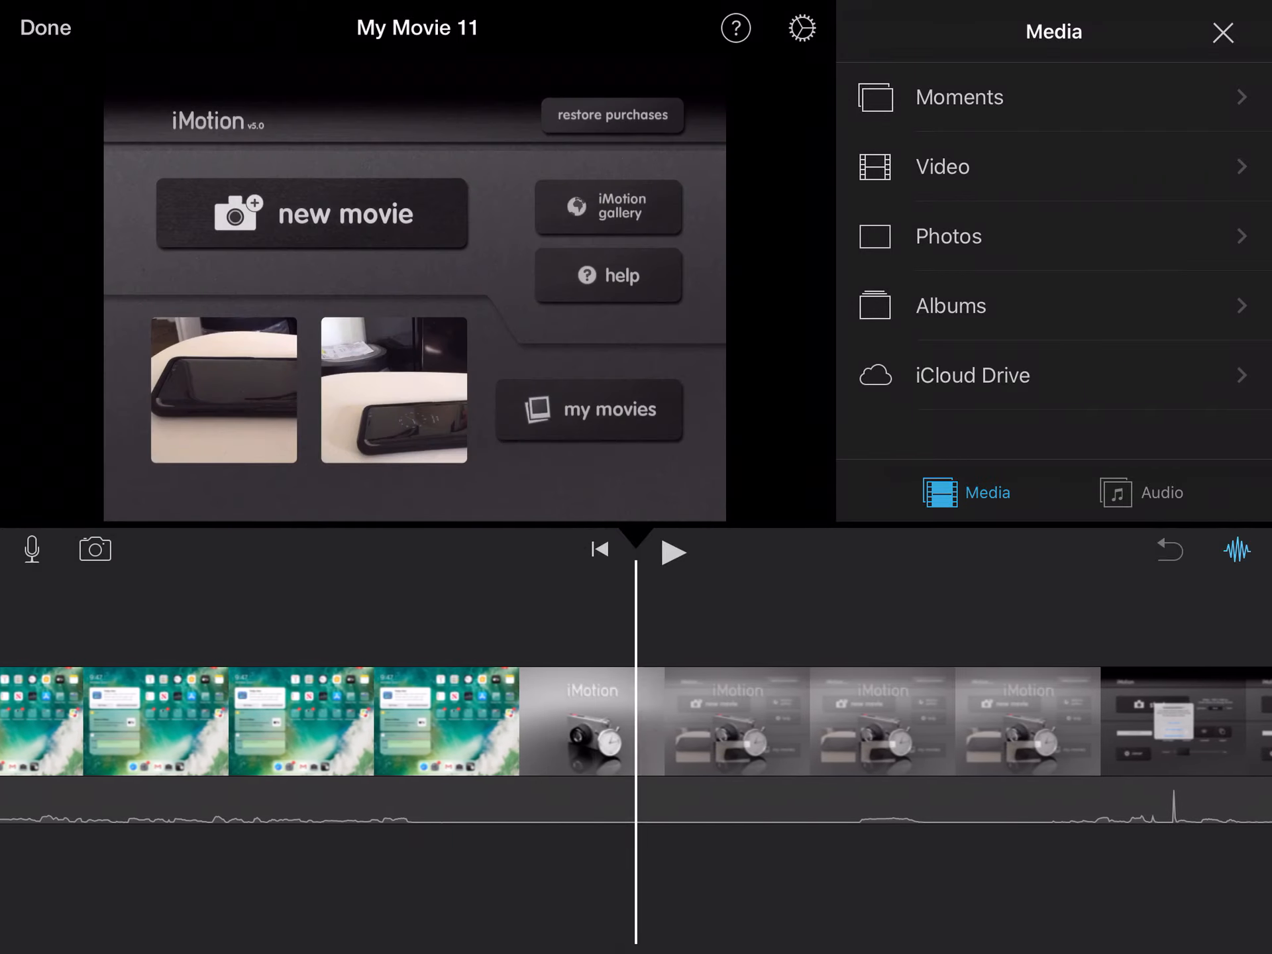
{"action": "left_click", "coordinate": [312, 214]}
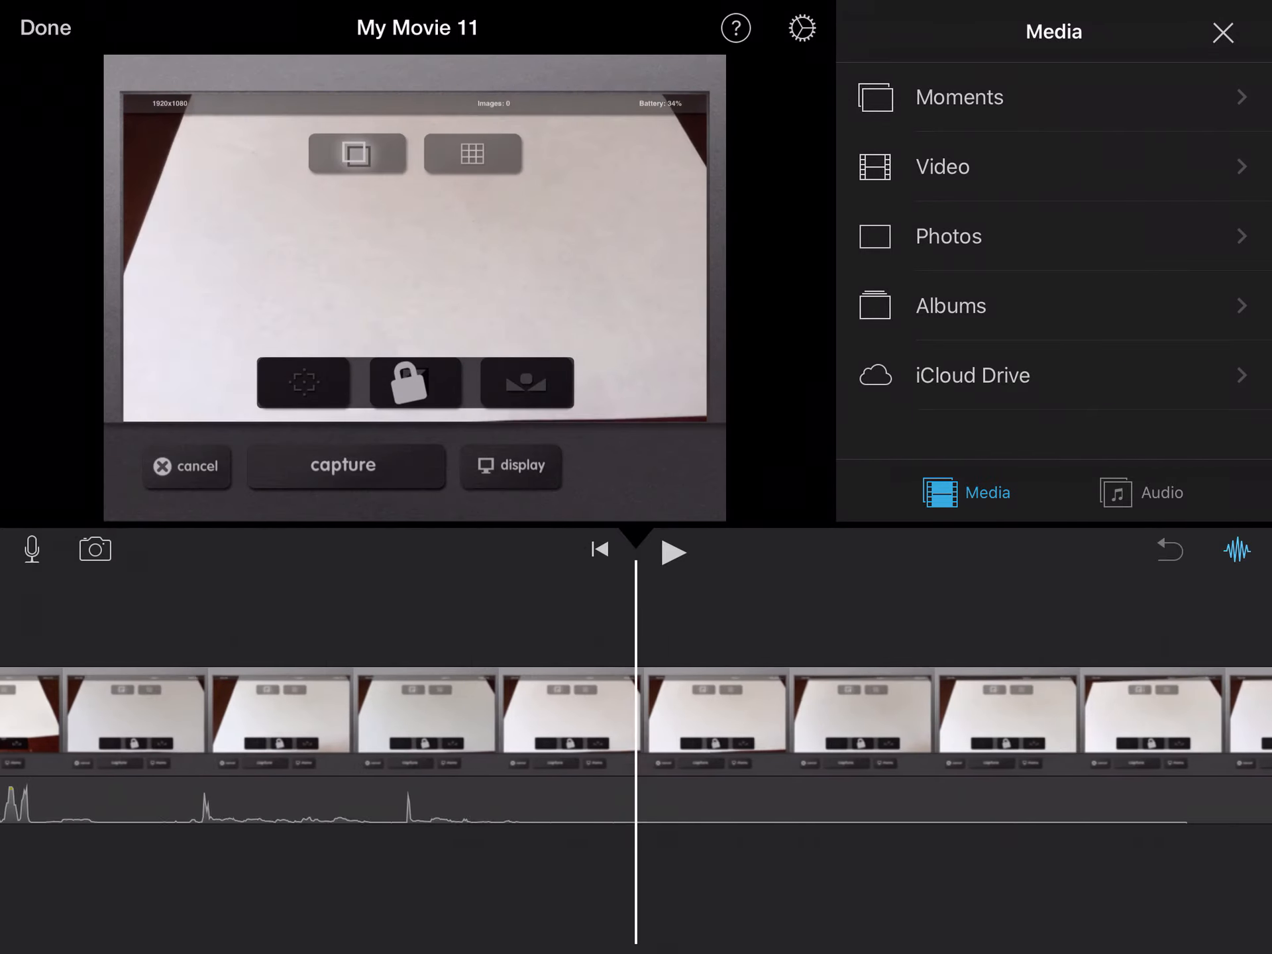
{"action": "left_click", "coordinate": [342, 466]}
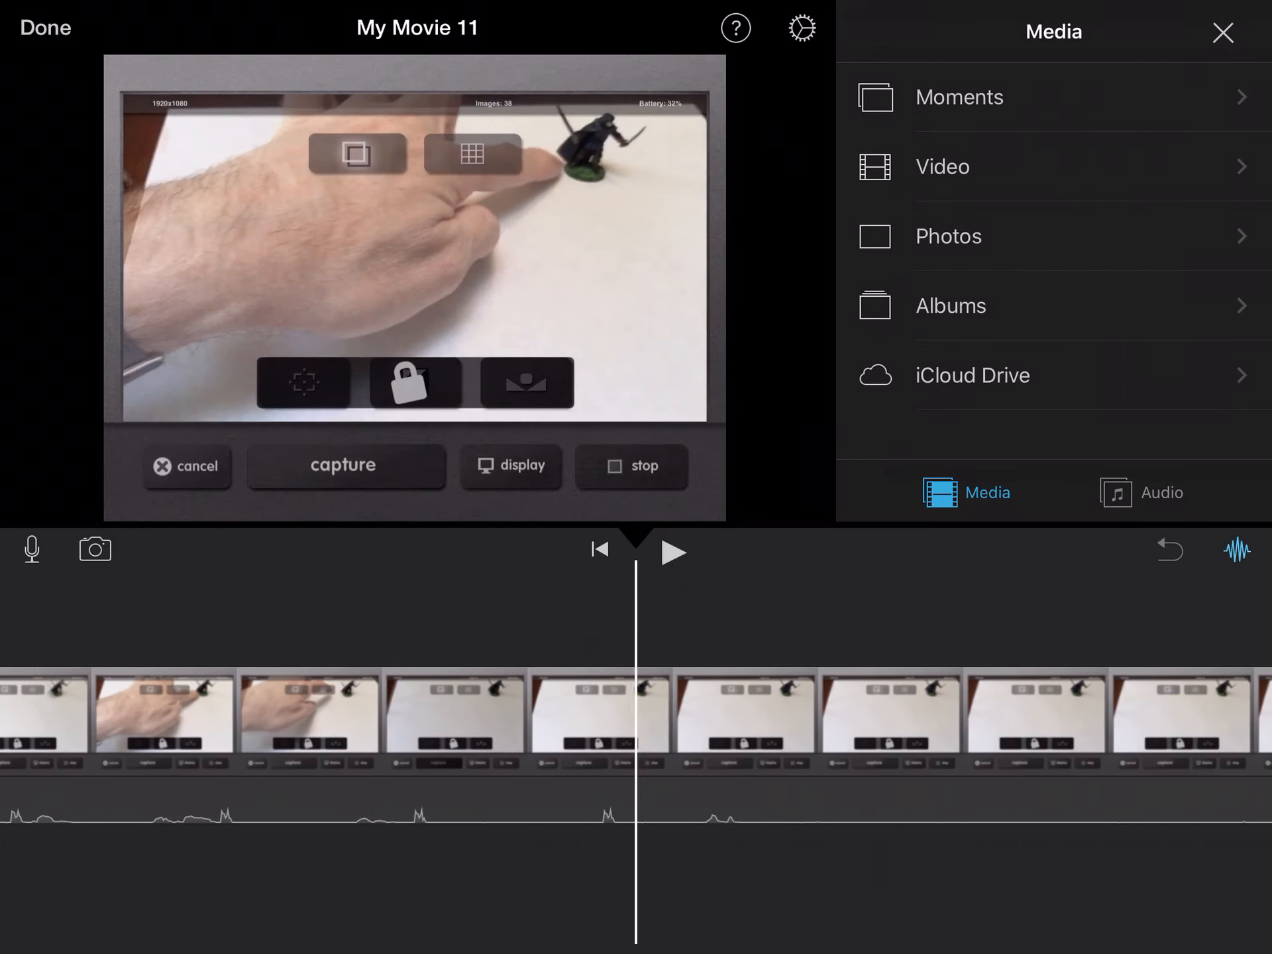
{"action": "left_click", "coordinate": [632, 466]}
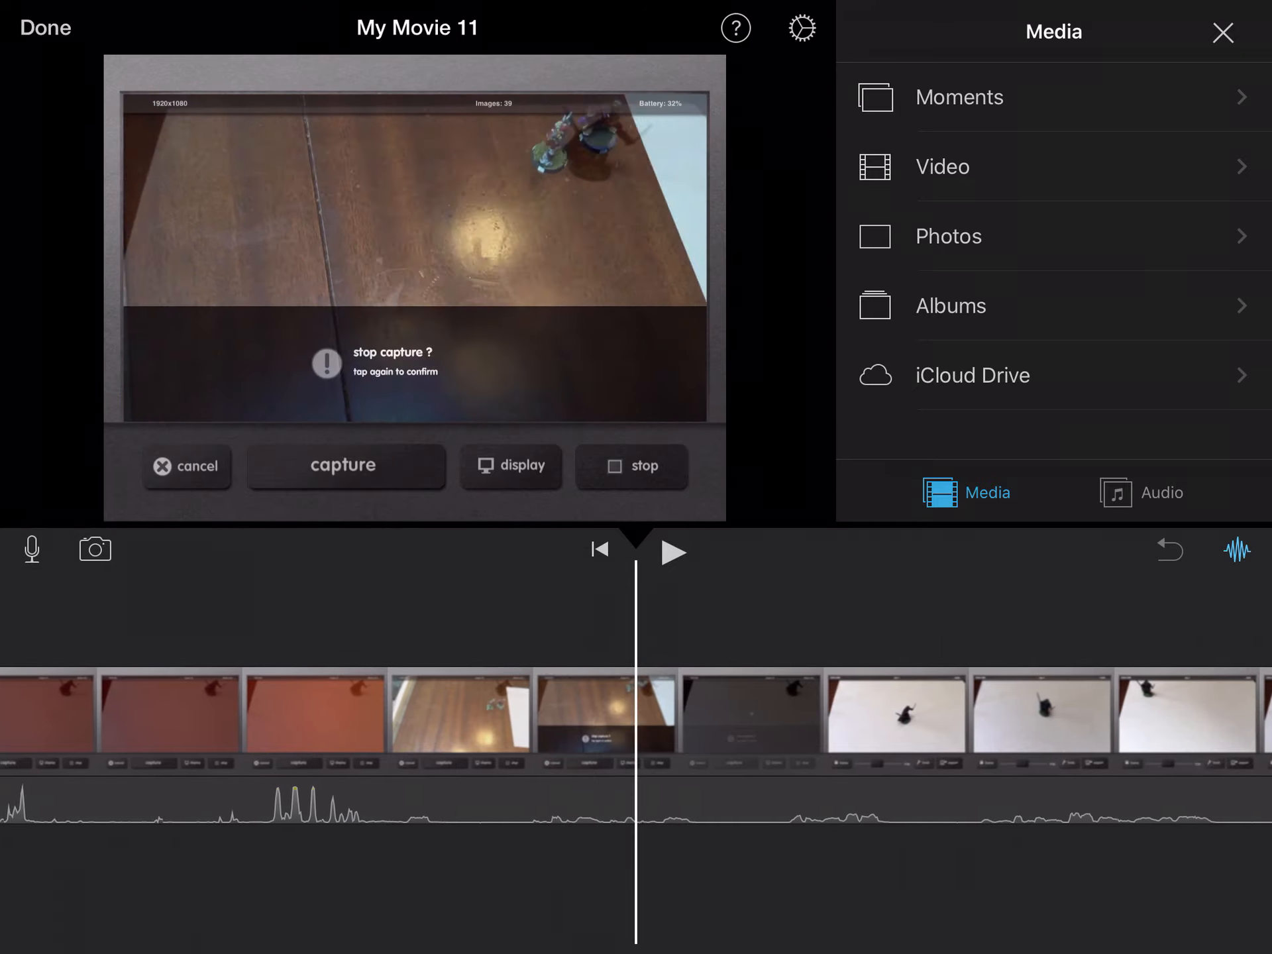
{"action": "left_click", "coordinate": [632, 466]}
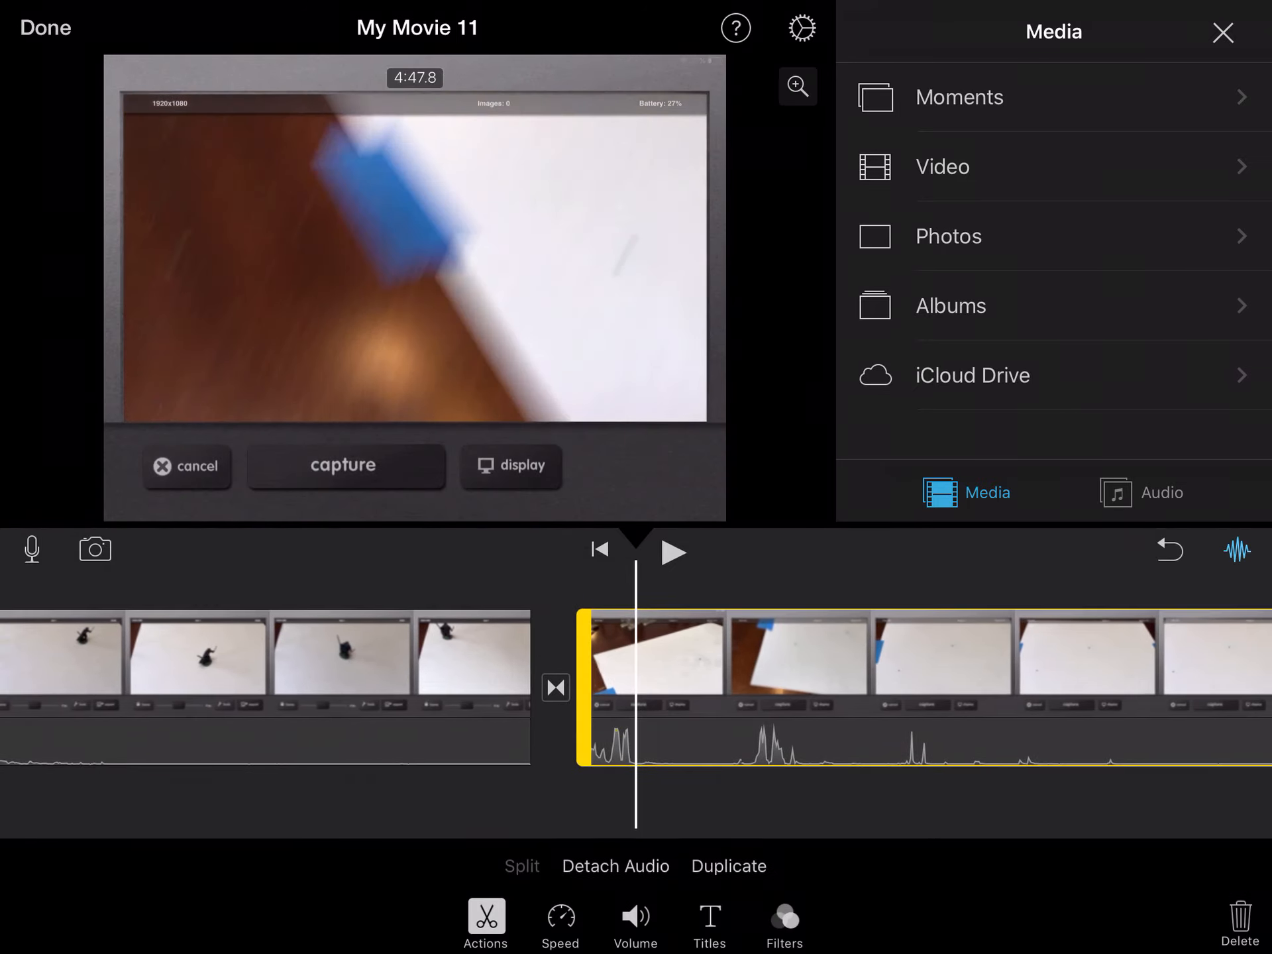
Make the transition between the two split clips a fade, previewing it along the way.
{"action": "left_click", "coordinate": [555, 687]}
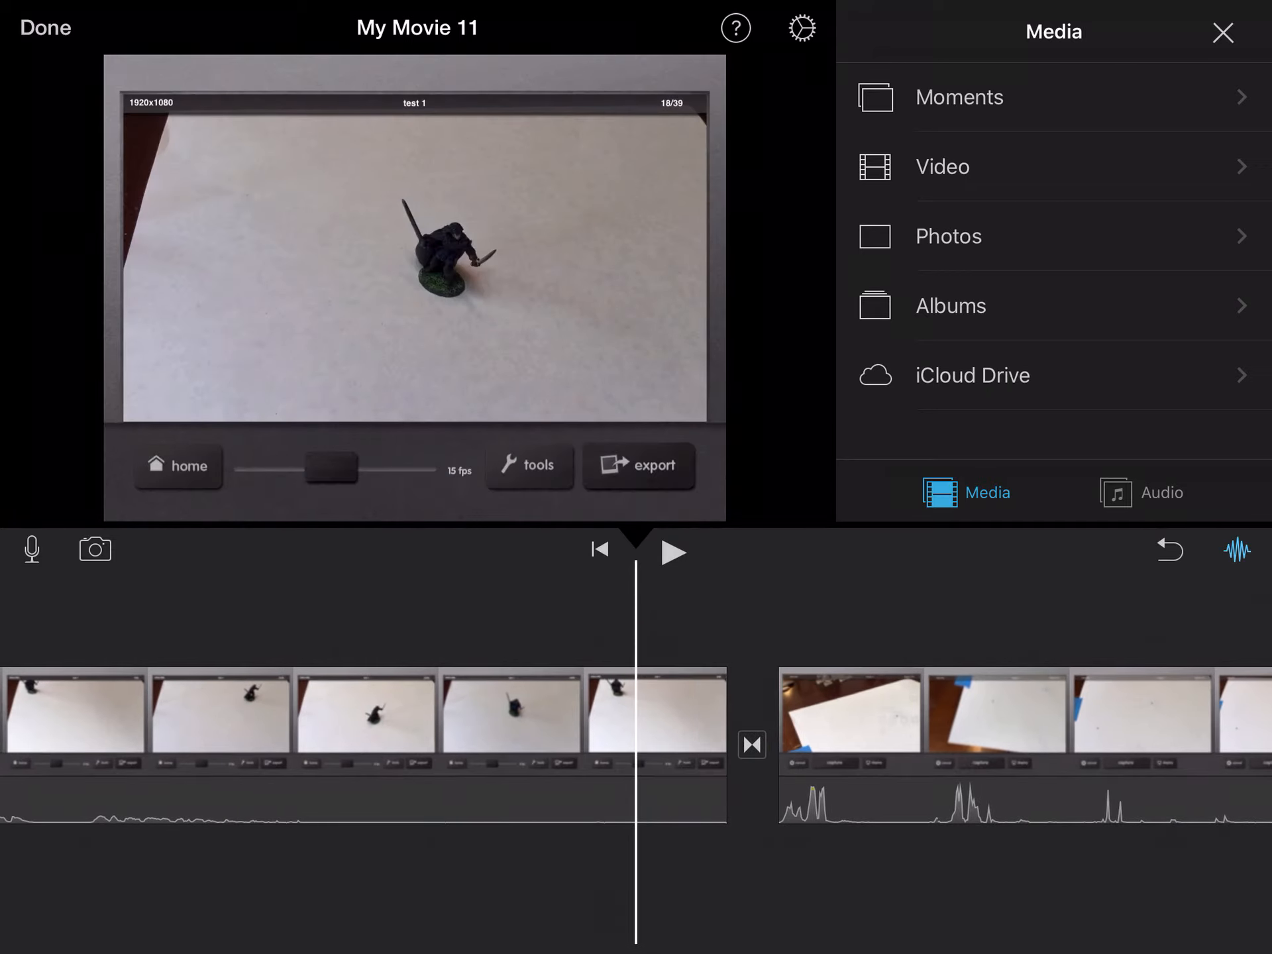
{"action": "left_click", "coordinate": [671, 552]}
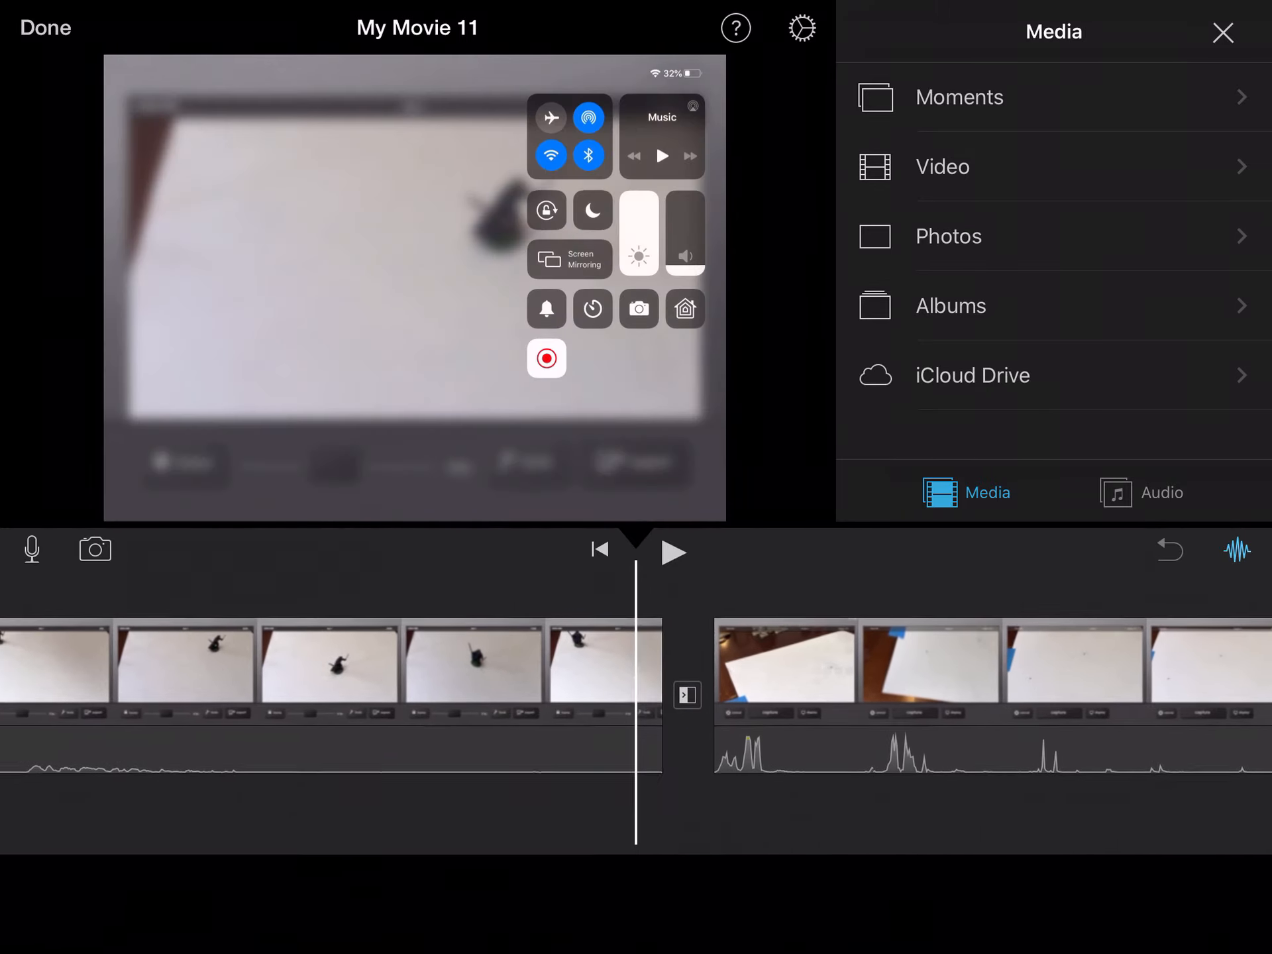
{"action": "left_click", "coordinate": [673, 552]}
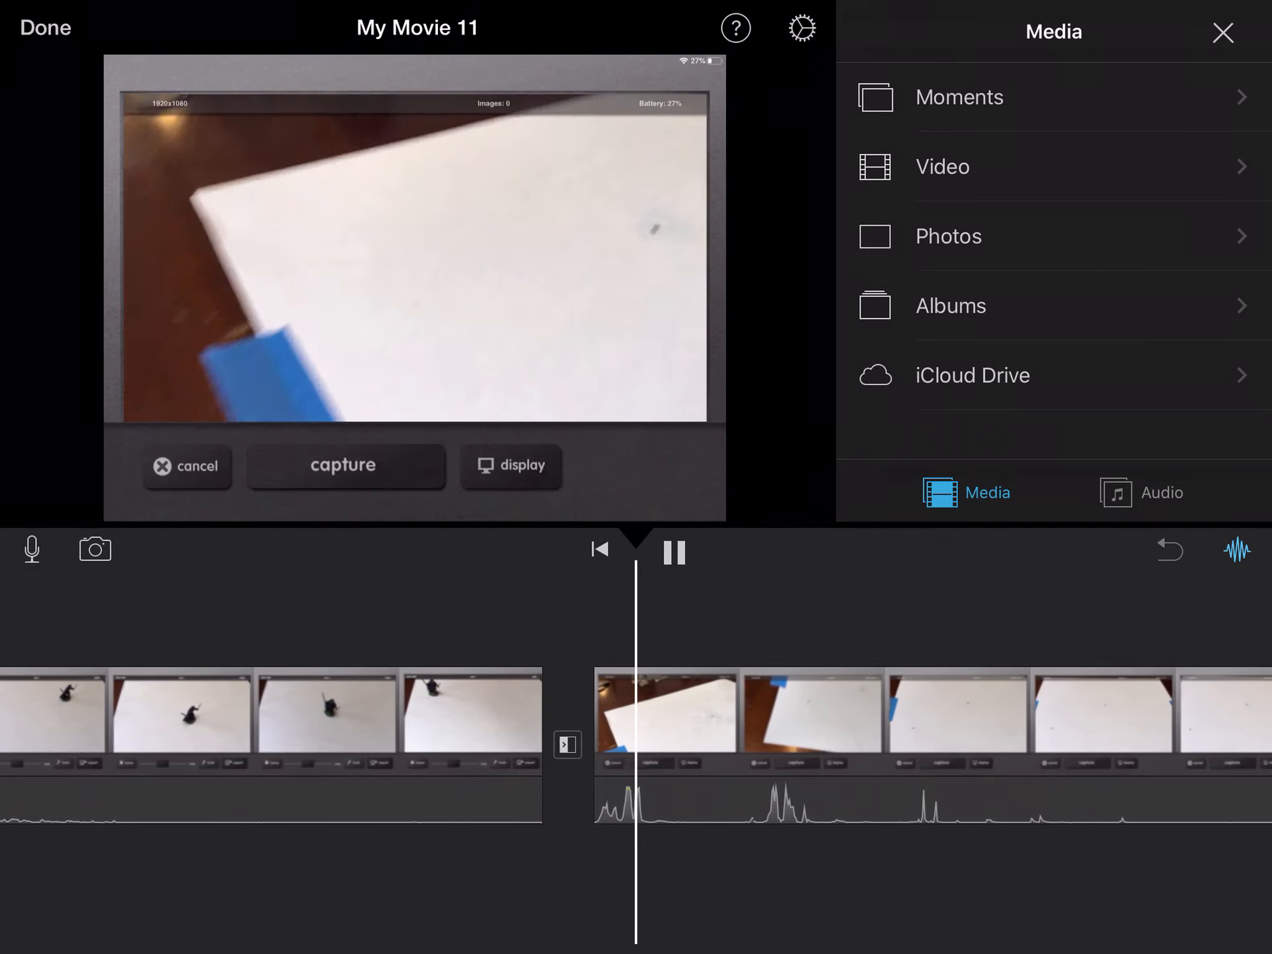
{"action": "left_click", "coordinate": [672, 553]}
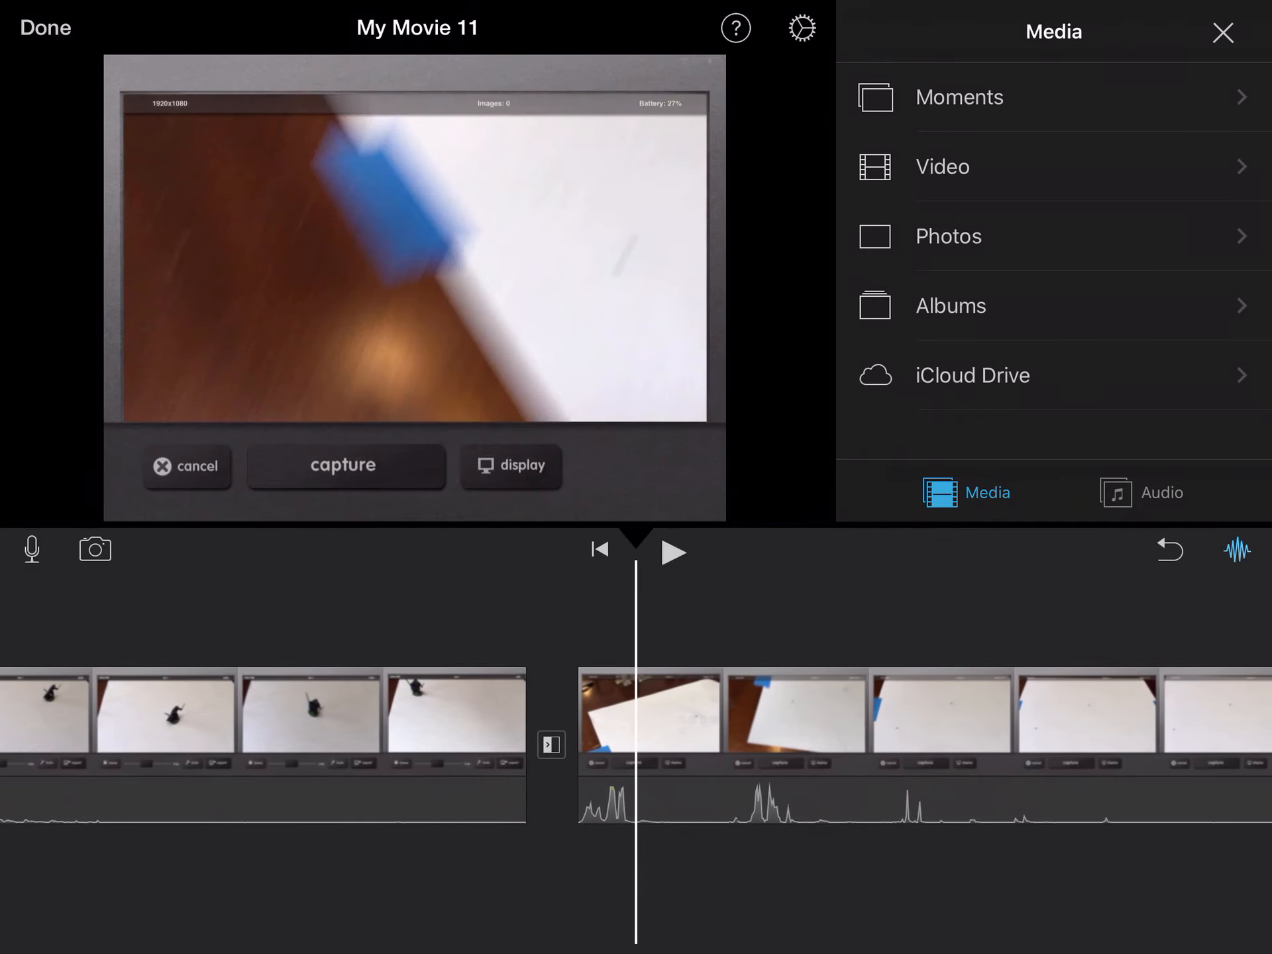
{"action": "left_click", "coordinate": [550, 744]}
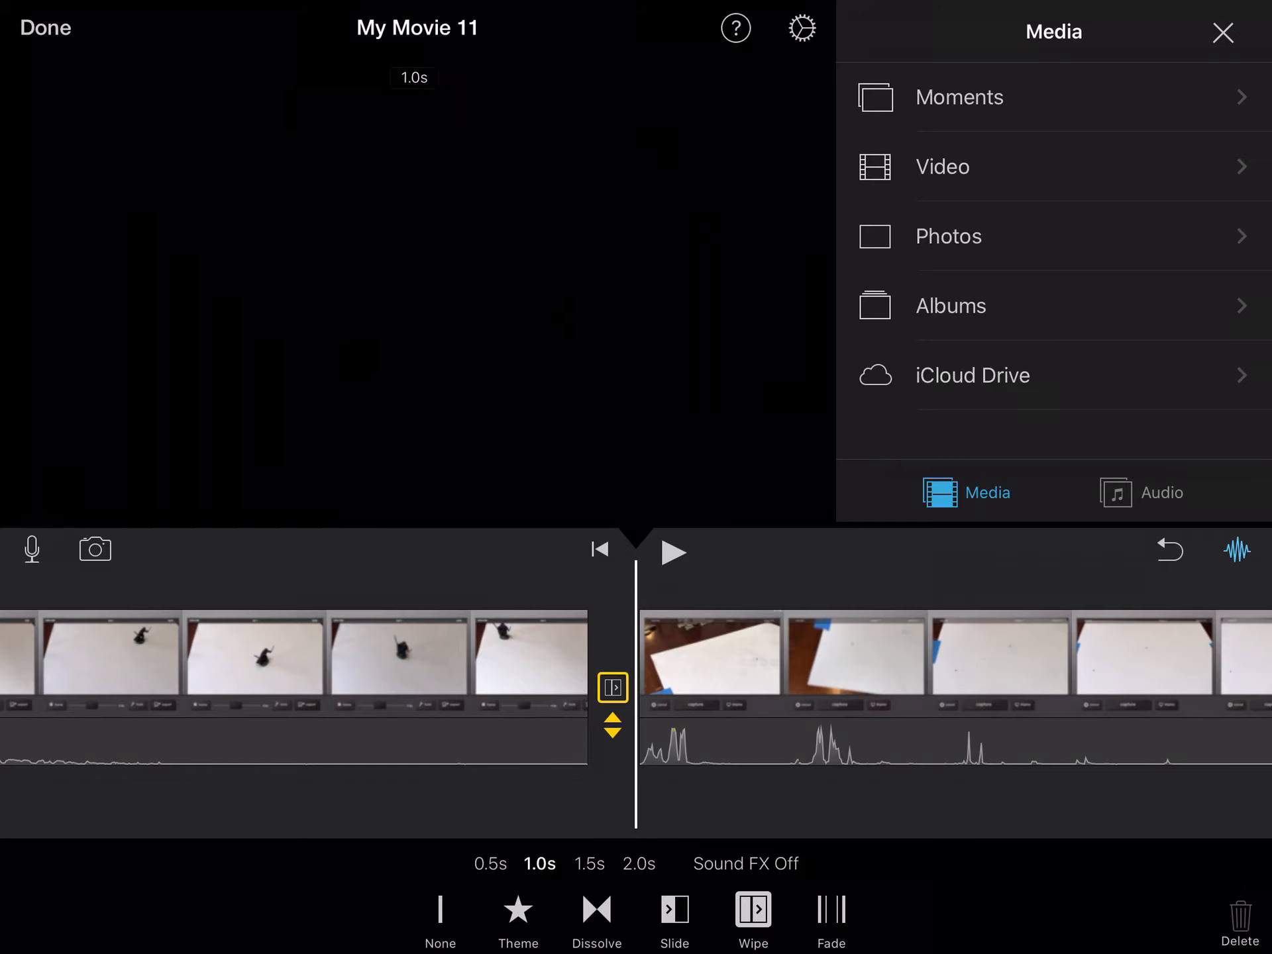
{"action": "left_click", "coordinate": [672, 553]}
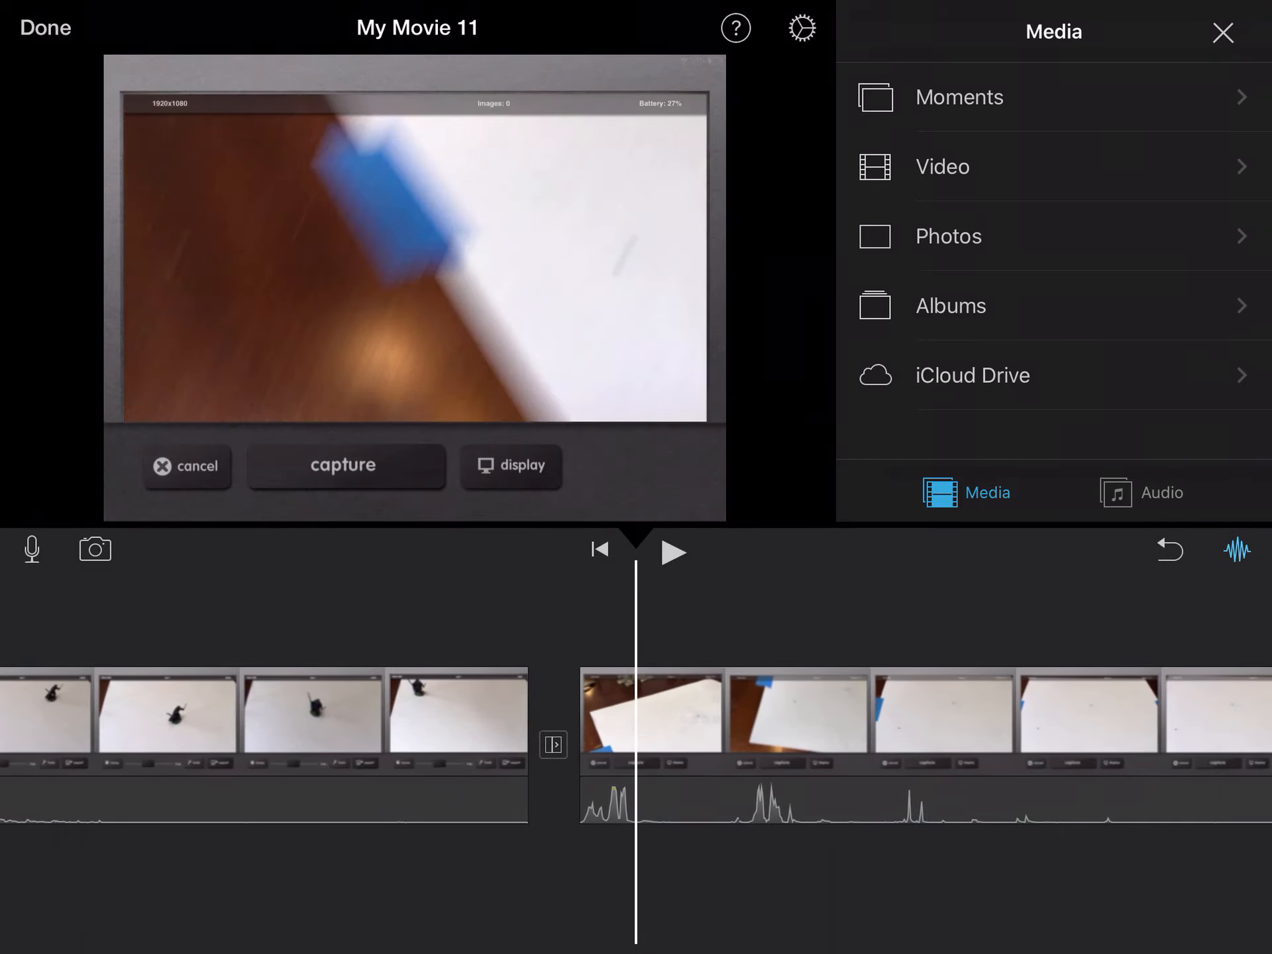
{"action": "left_click", "coordinate": [553, 745]}
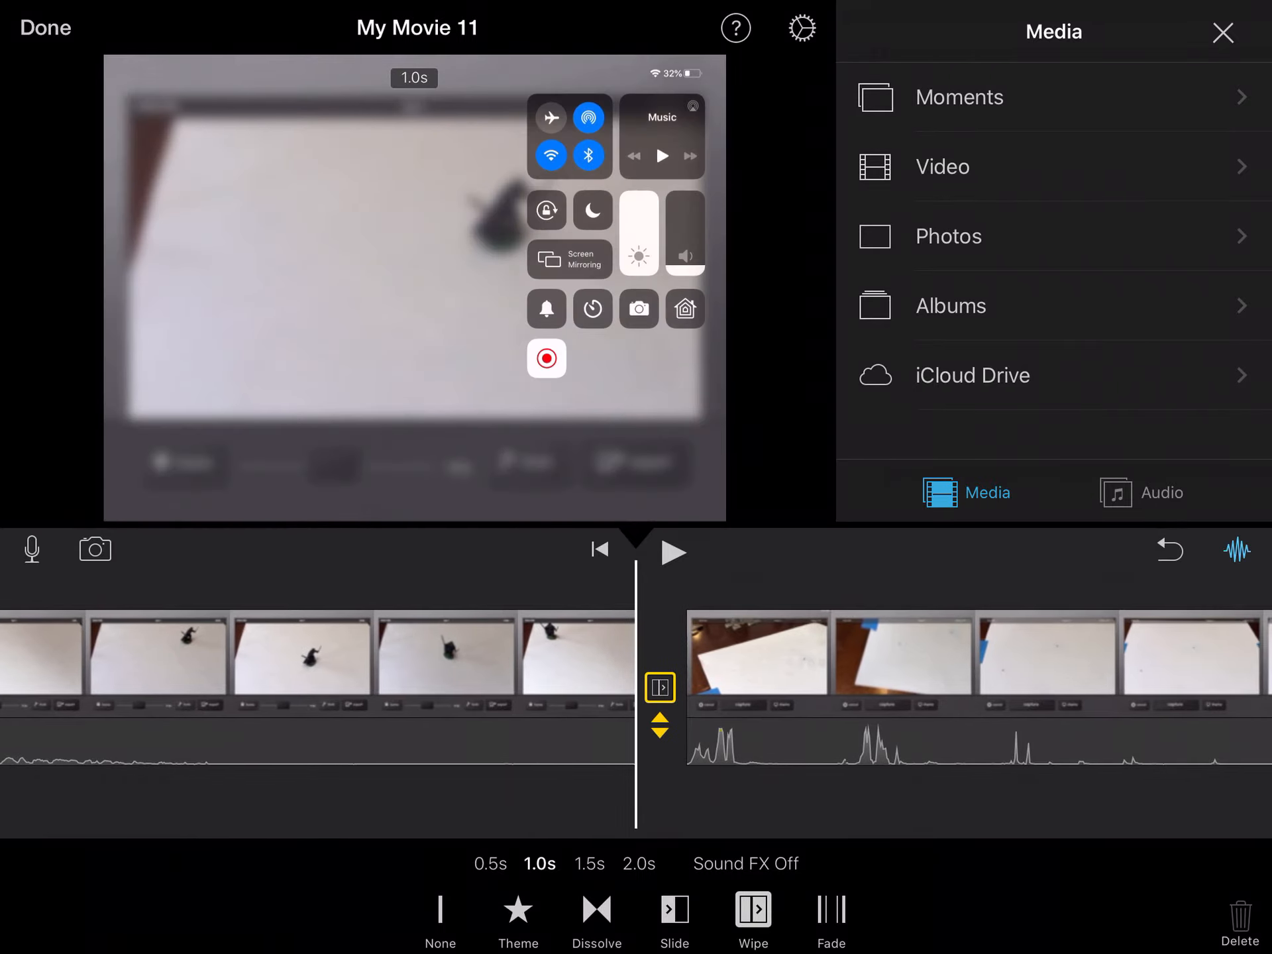
{"action": "left_click", "coordinate": [672, 552]}
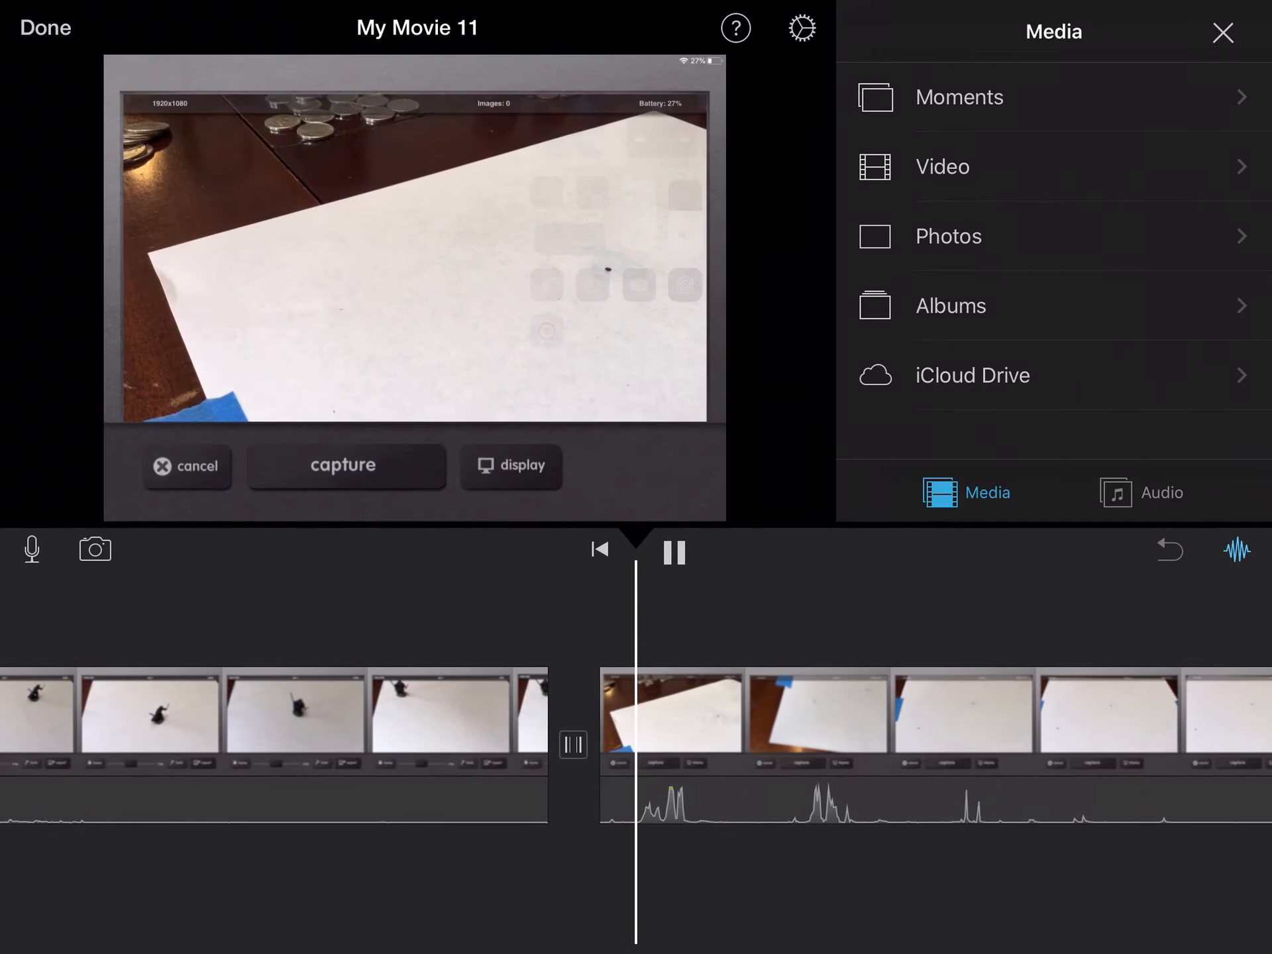
Play back the joined clips, stop, and move the timeline to the red-lit section near 6:49.
{"action": "left_click", "coordinate": [672, 552]}
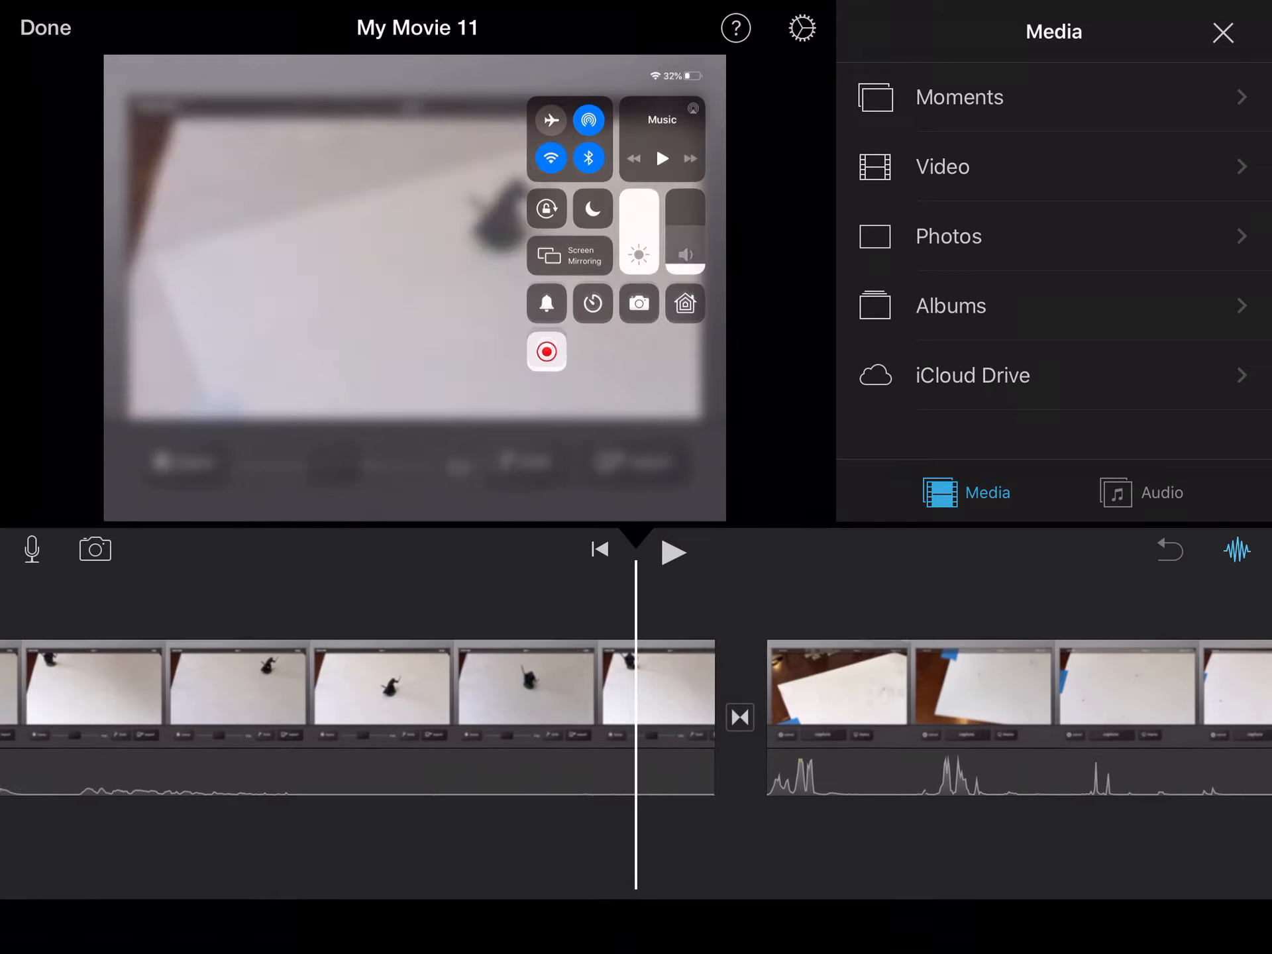
{"action": "left_click", "coordinate": [672, 552]}
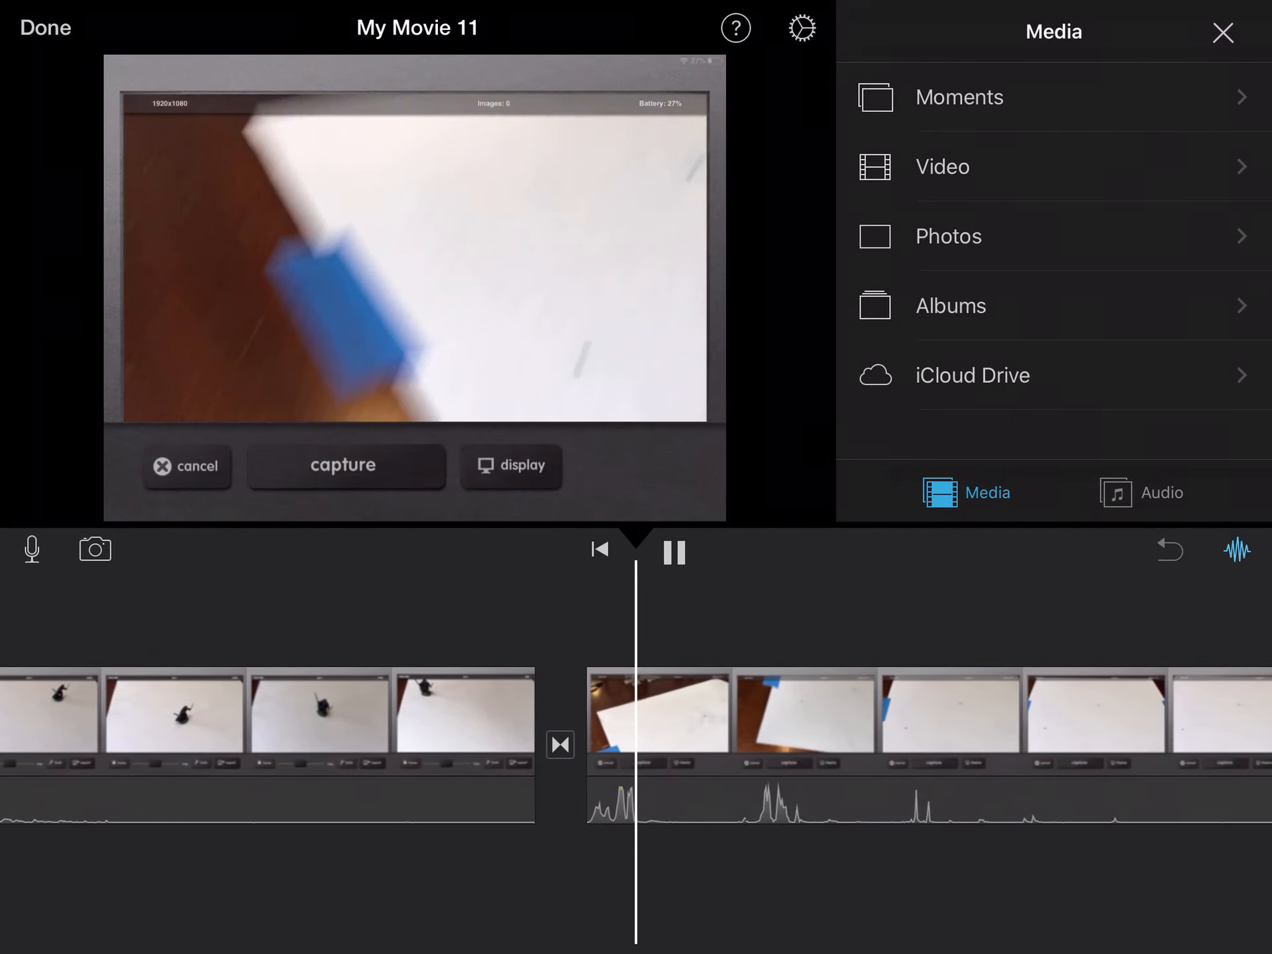
{"action": "left_click", "coordinate": [559, 745]}
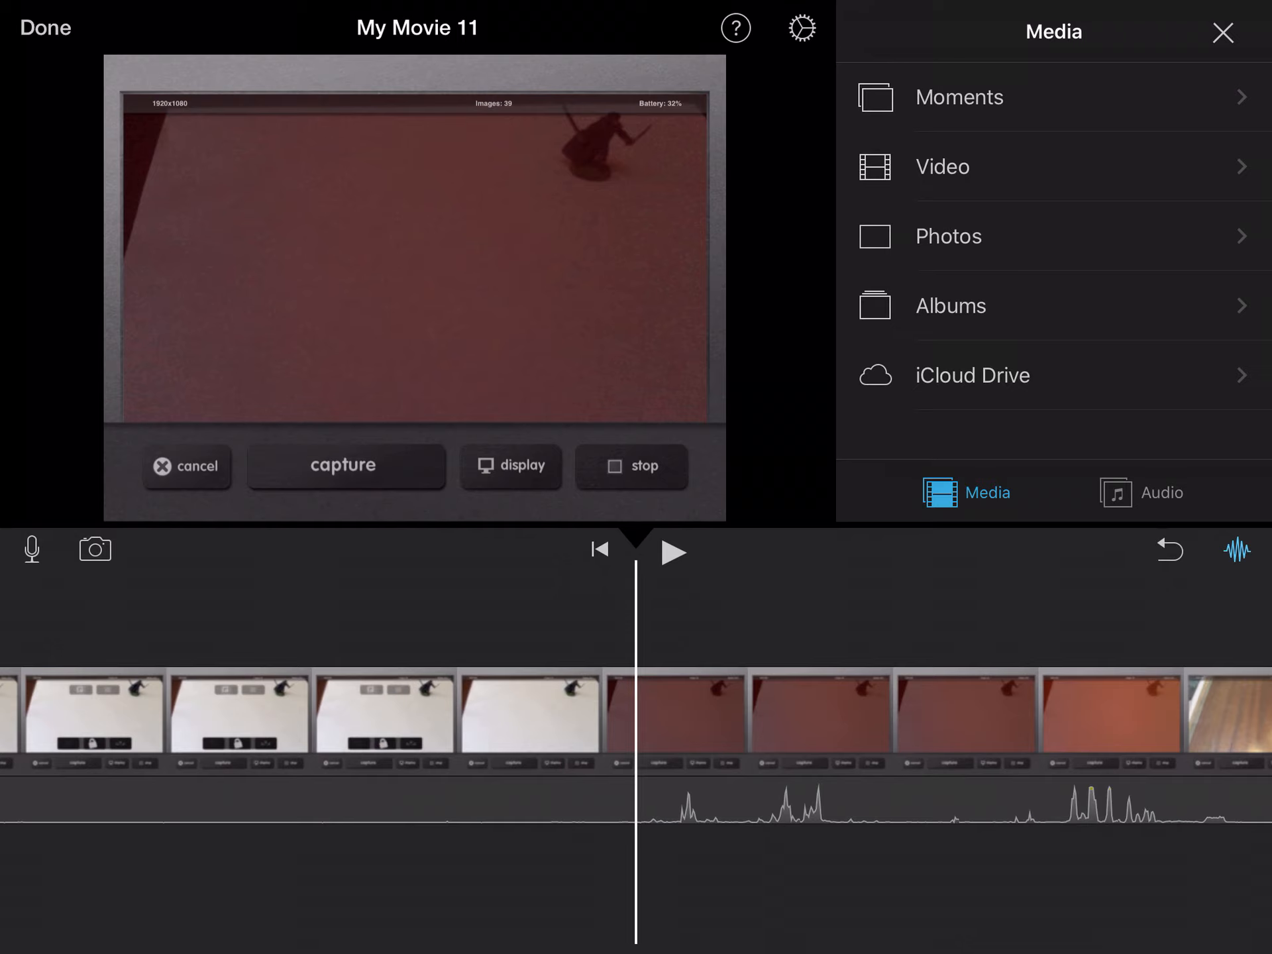
{"action": "scroll", "scroll_direction": "left", "scroll_amount": 3}
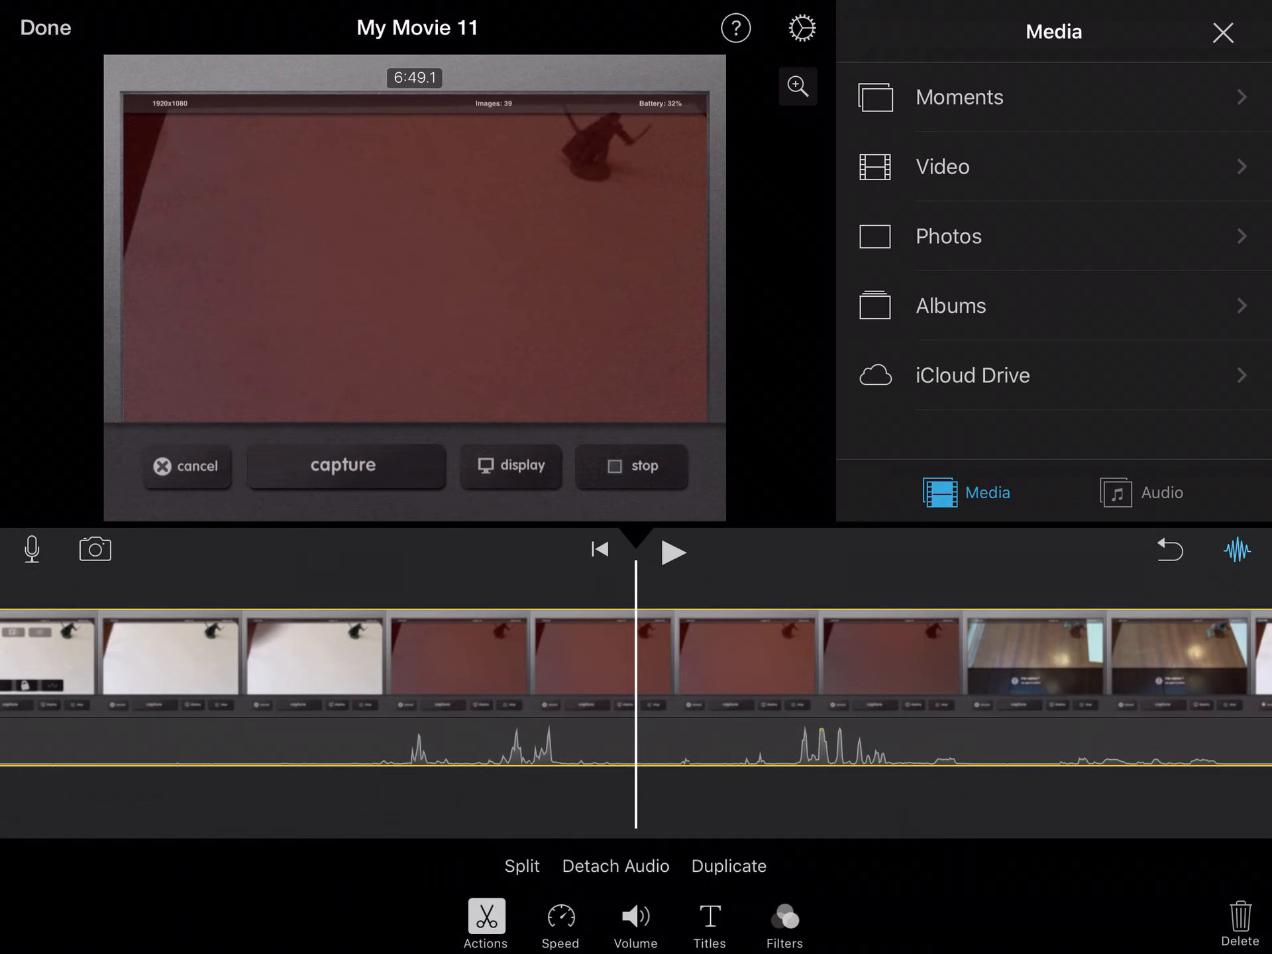
Glance at the colour filters, then split the clip at the red-lit frame.
{"action": "left_click", "coordinate": [782, 922]}
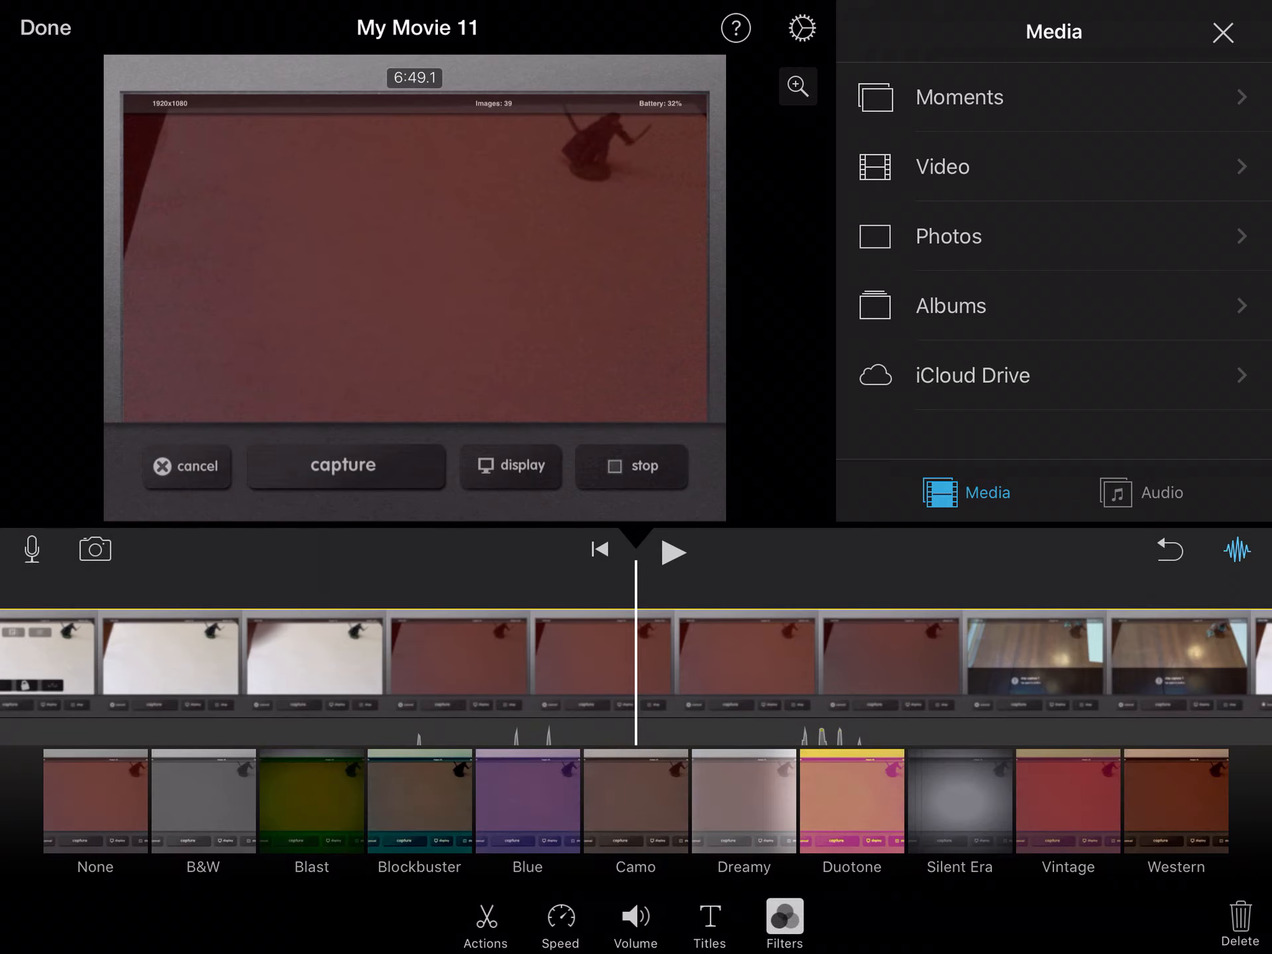
{"action": "left_click", "coordinate": [484, 923]}
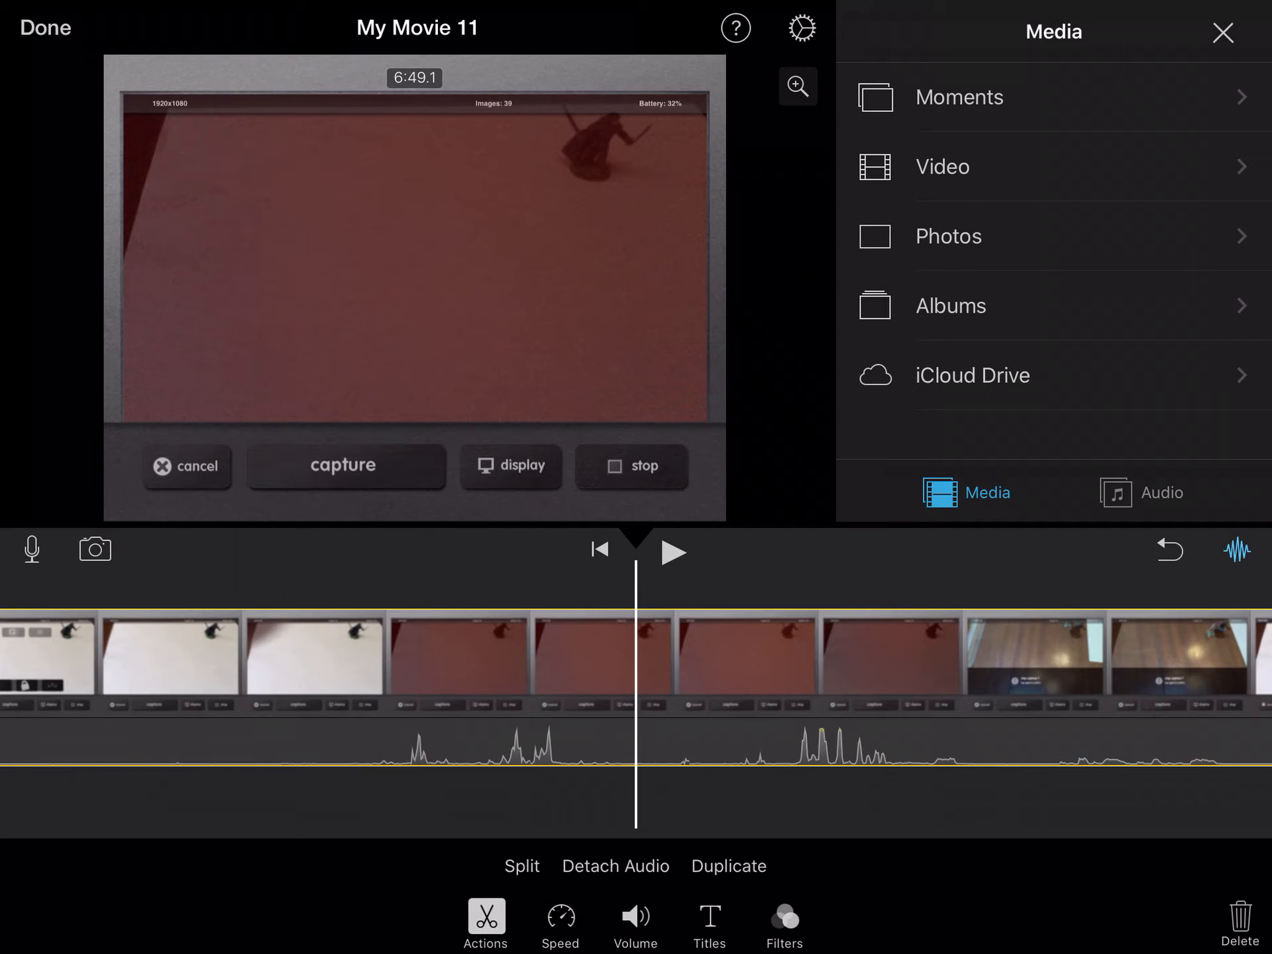
{"action": "left_click", "coordinate": [522, 865]}
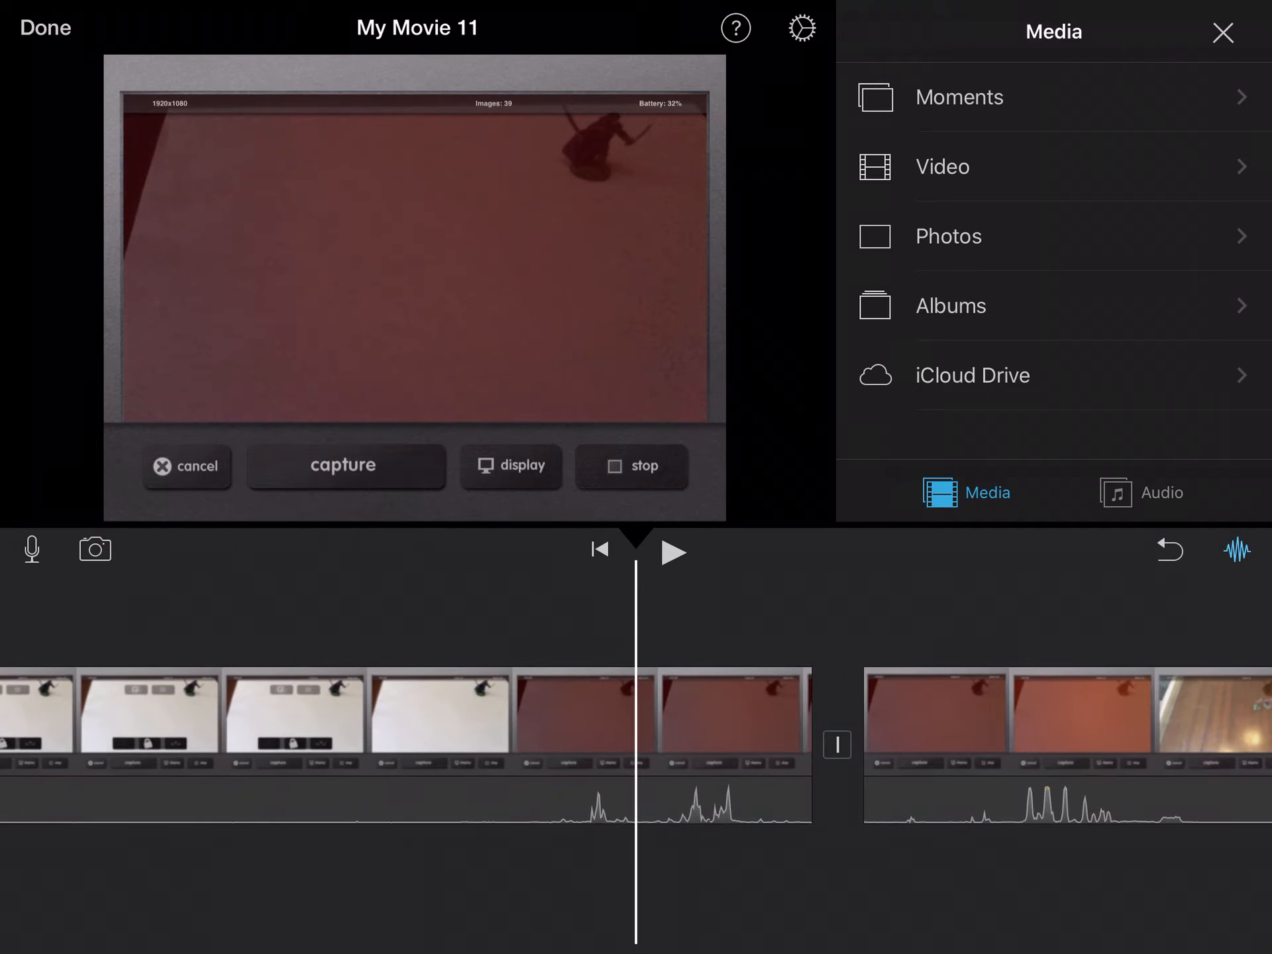
Preview the new cut and set its transition to a fade.
{"action": "left_click", "coordinate": [672, 553]}
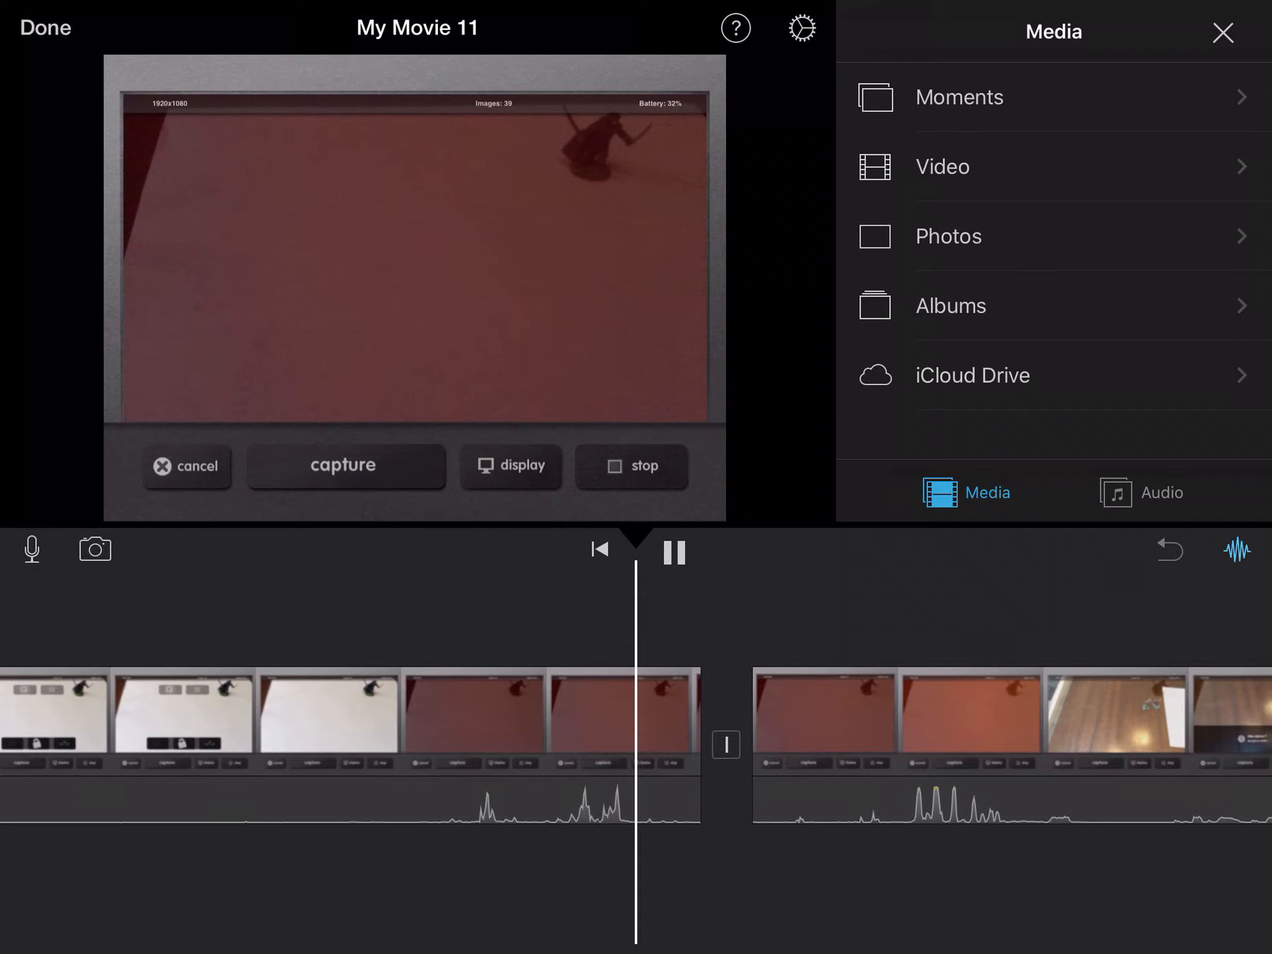
{"action": "left_click", "coordinate": [673, 552]}
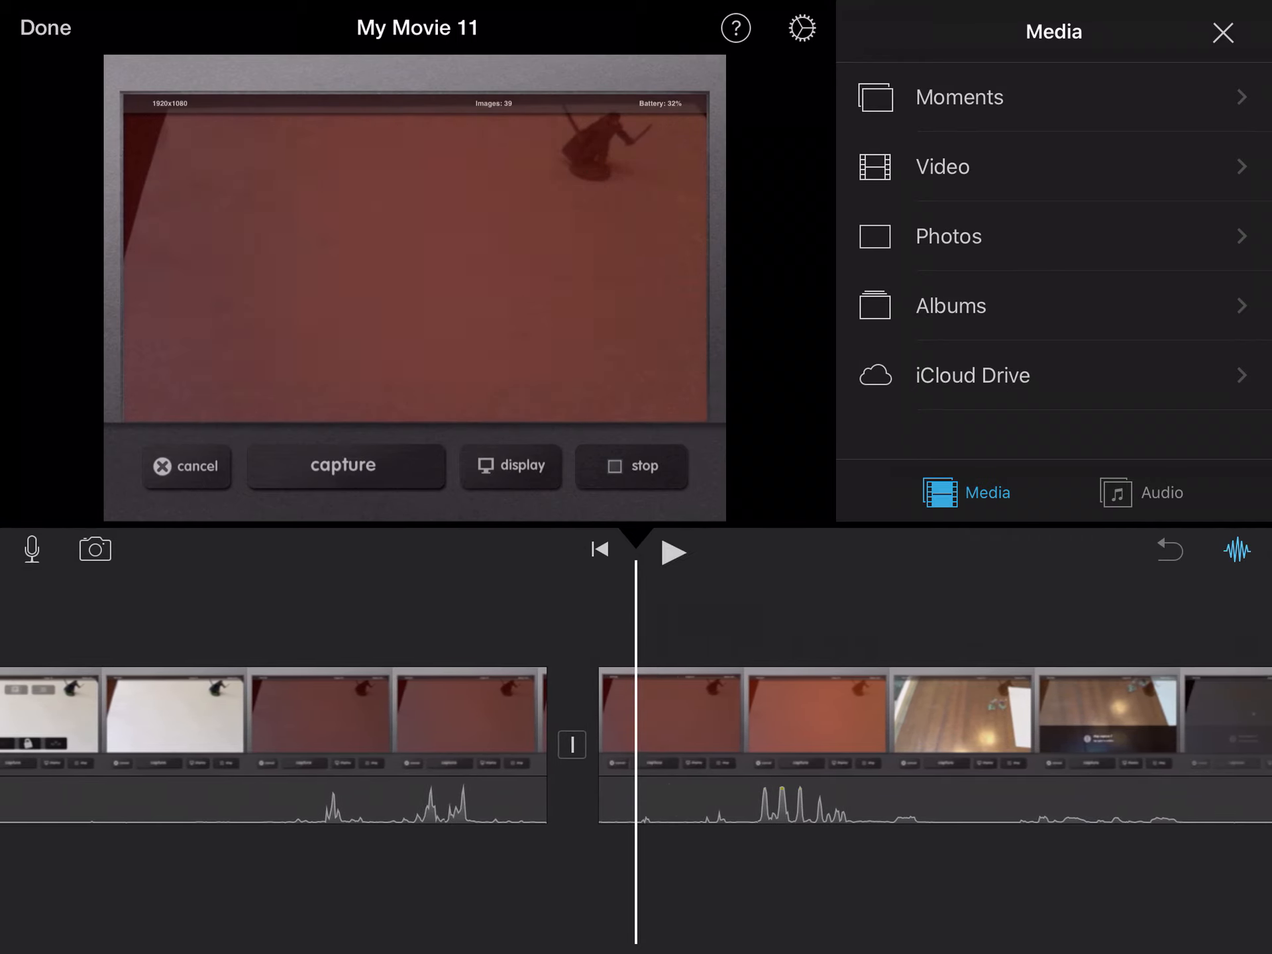
{"action": "left_click", "coordinate": [572, 744]}
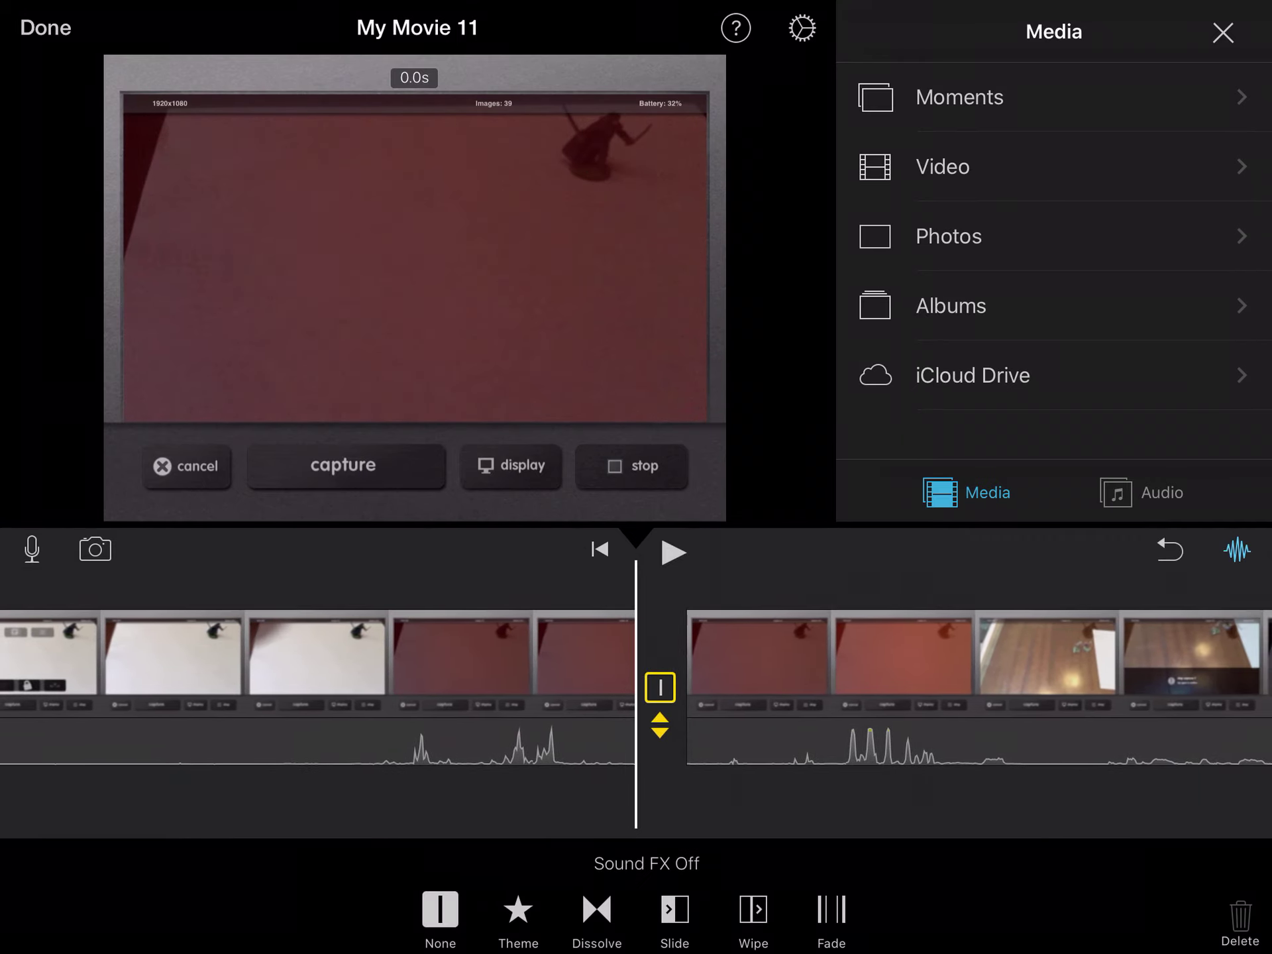
{"action": "left_click", "coordinate": [672, 552]}
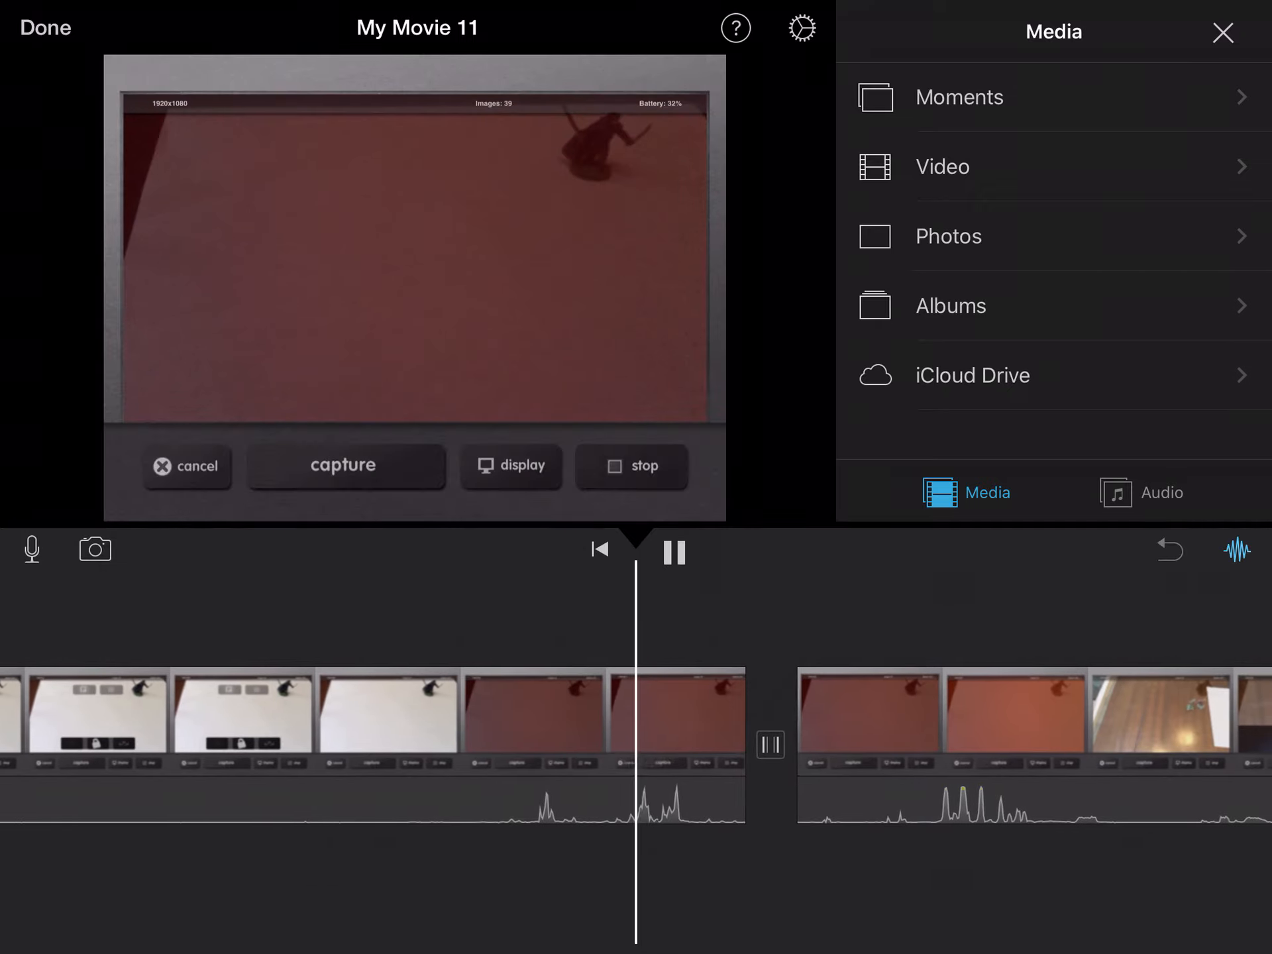
{"action": "scroll", "scroll_direction": "left", "scroll_amount": 3}
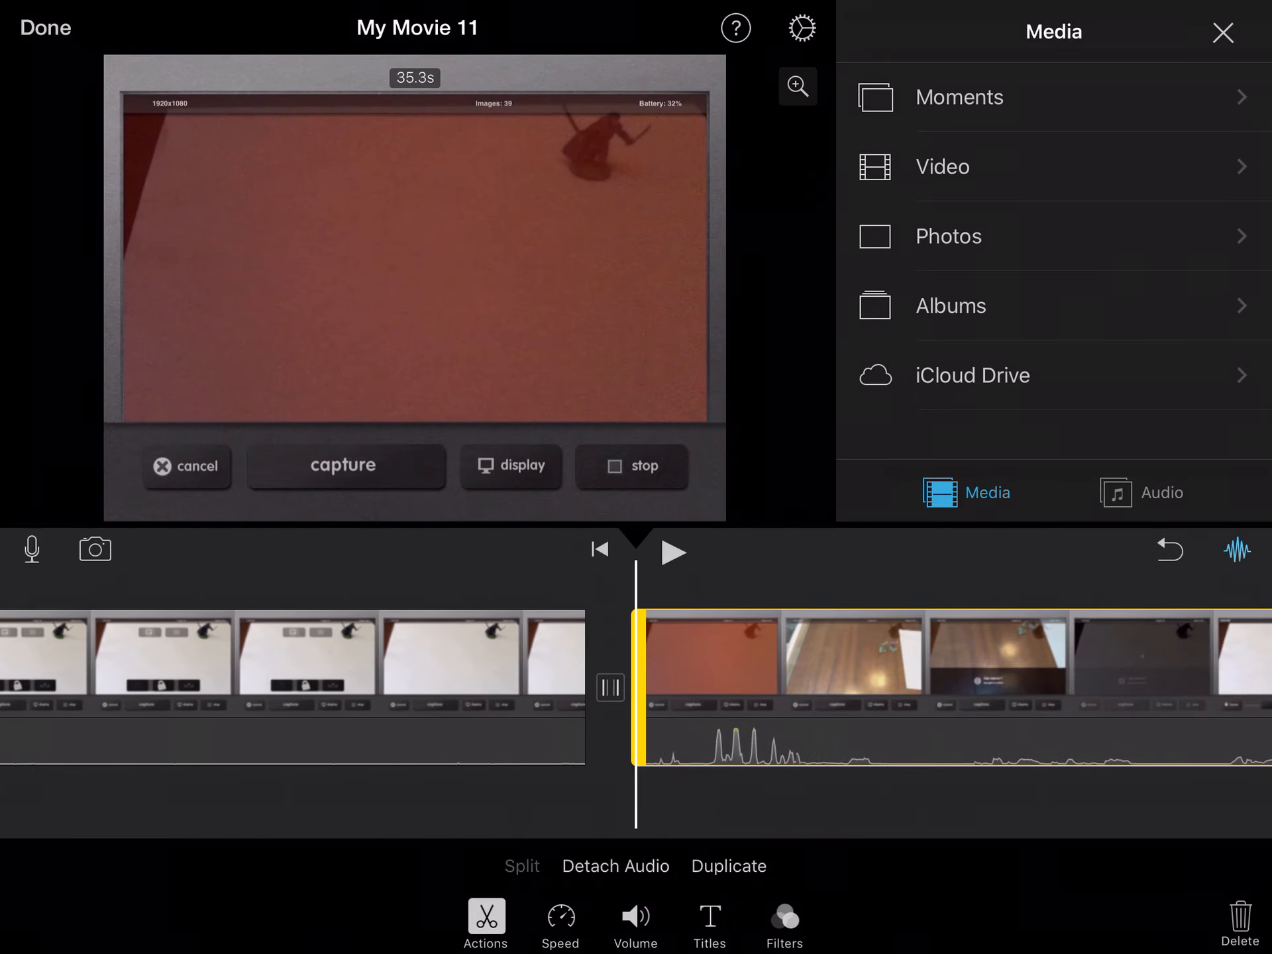
Trim the start of the clip after the fade and split the blue ball footage near 3:06.
{"action": "left_click", "coordinate": [672, 552]}
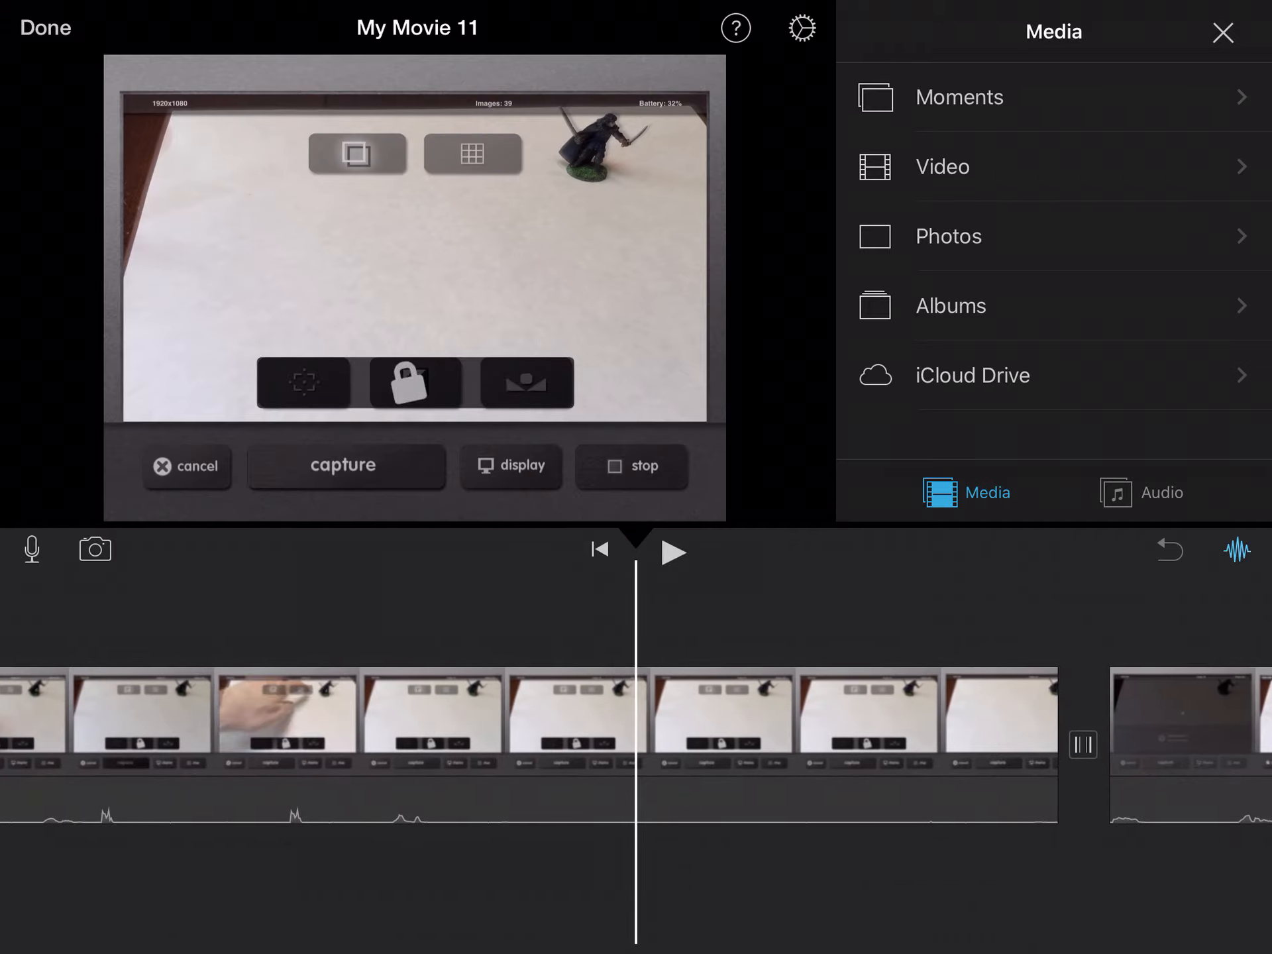
{"action": "left_click", "coordinate": [631, 465]}
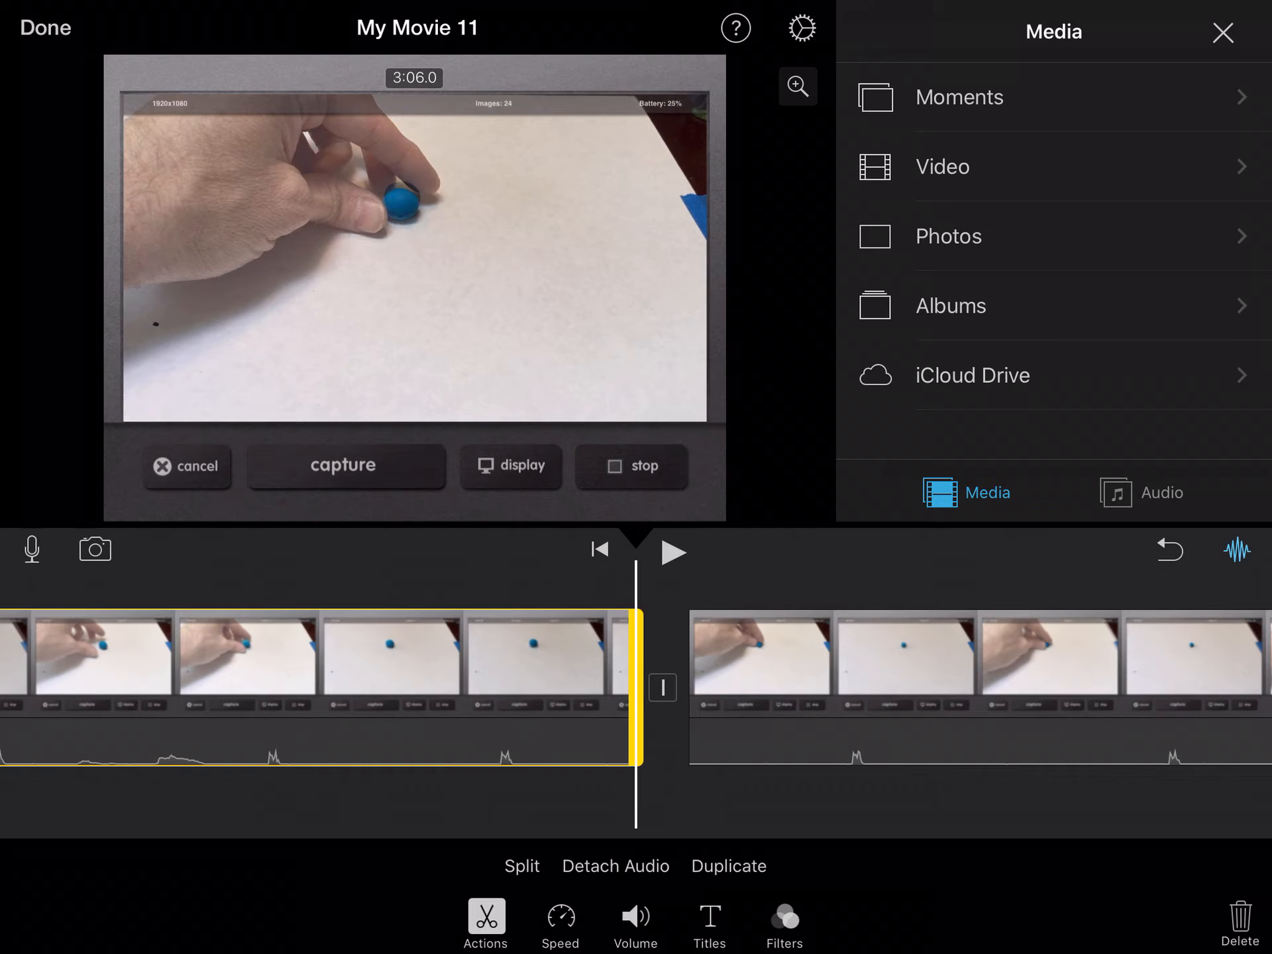
Add the Bark sound effect under the blue ball footage and play it back.
{"action": "left_click", "coordinate": [1160, 493]}
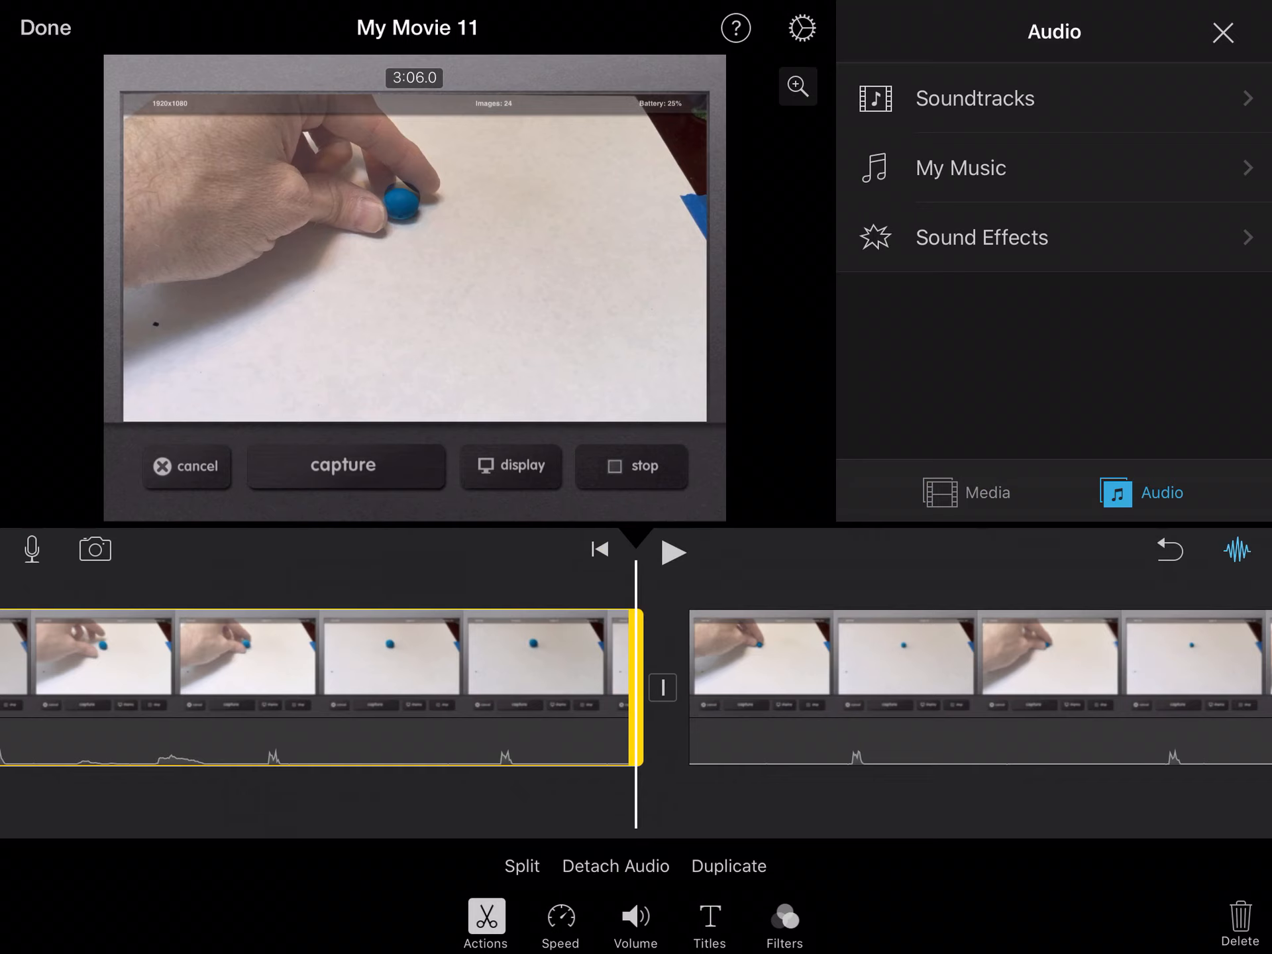
{"action": "left_click", "coordinate": [961, 168]}
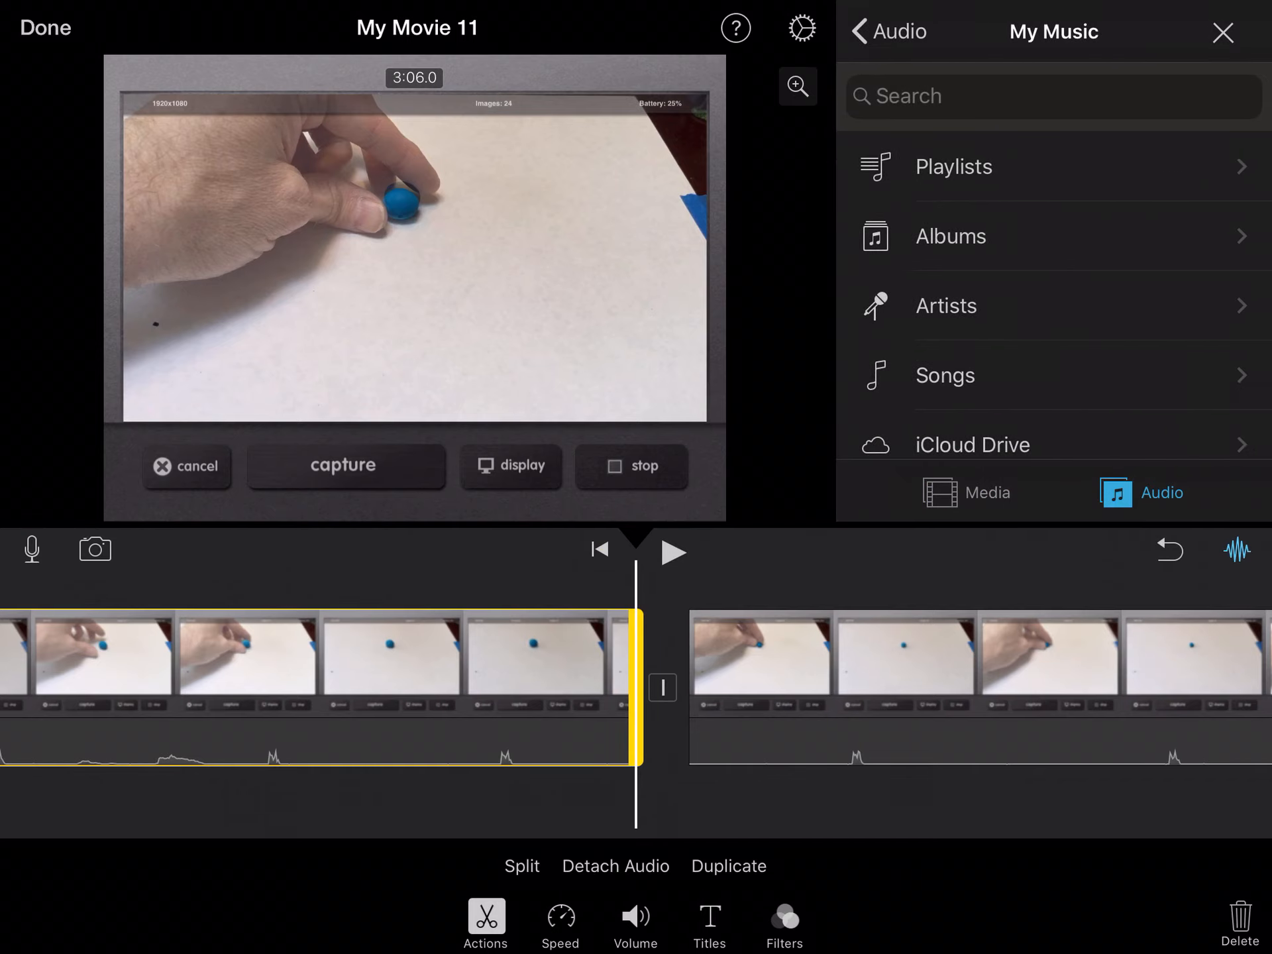
{"action": "left_click", "coordinate": [886, 31]}
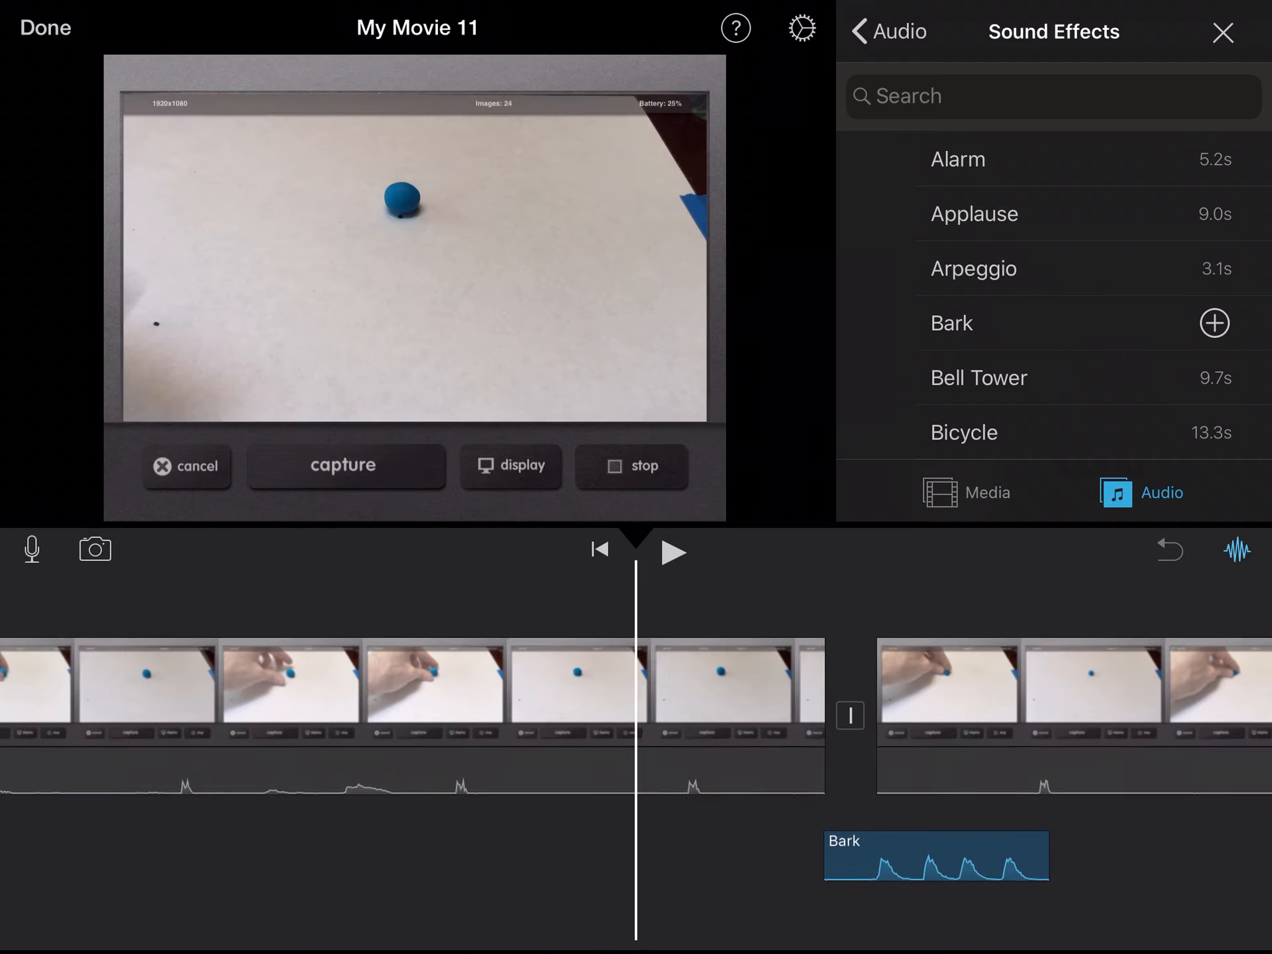
{"action": "left_click", "coordinate": [672, 553]}
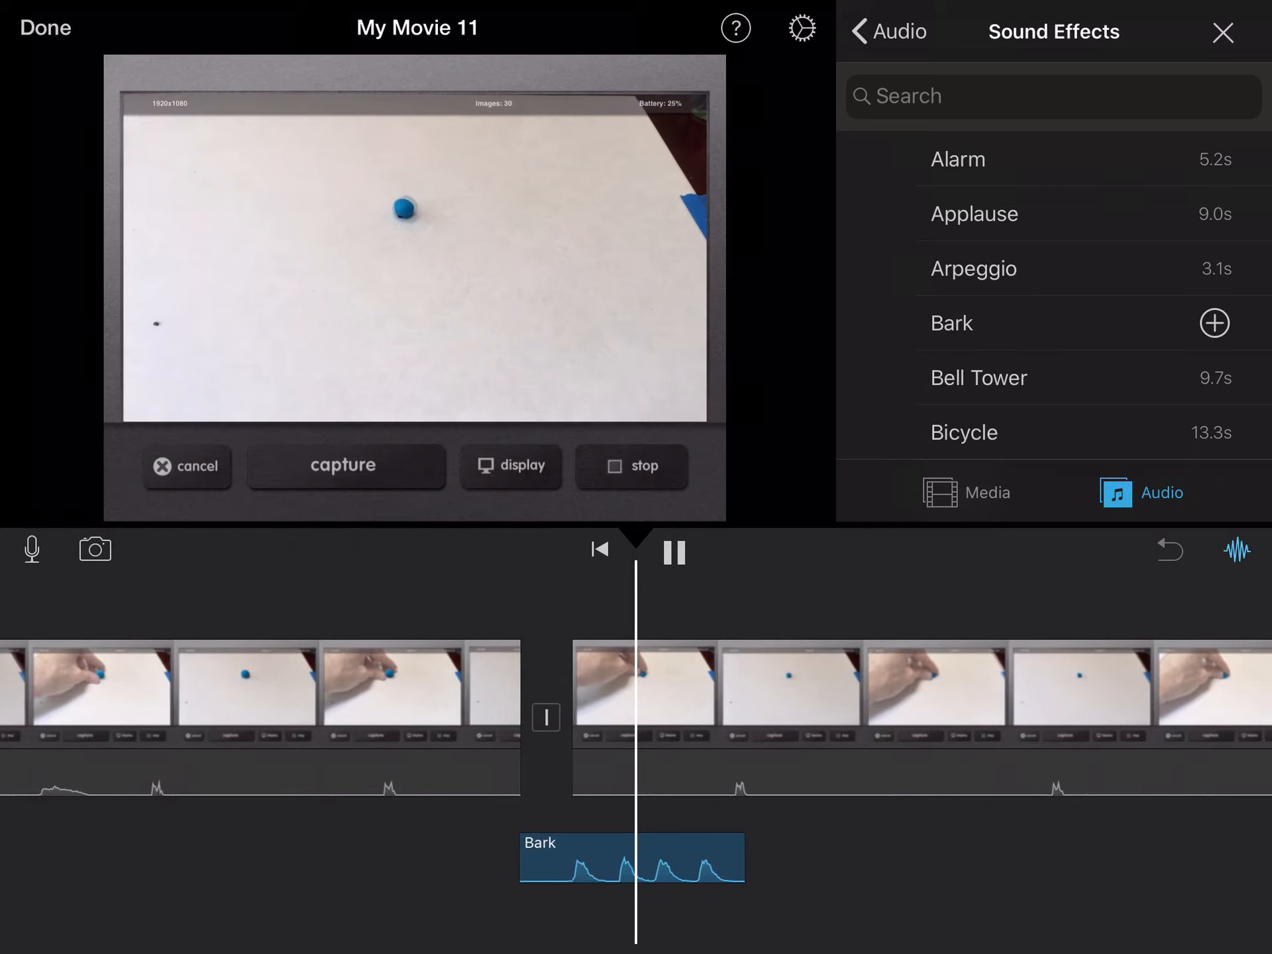
{"action": "left_click", "coordinate": [671, 552]}
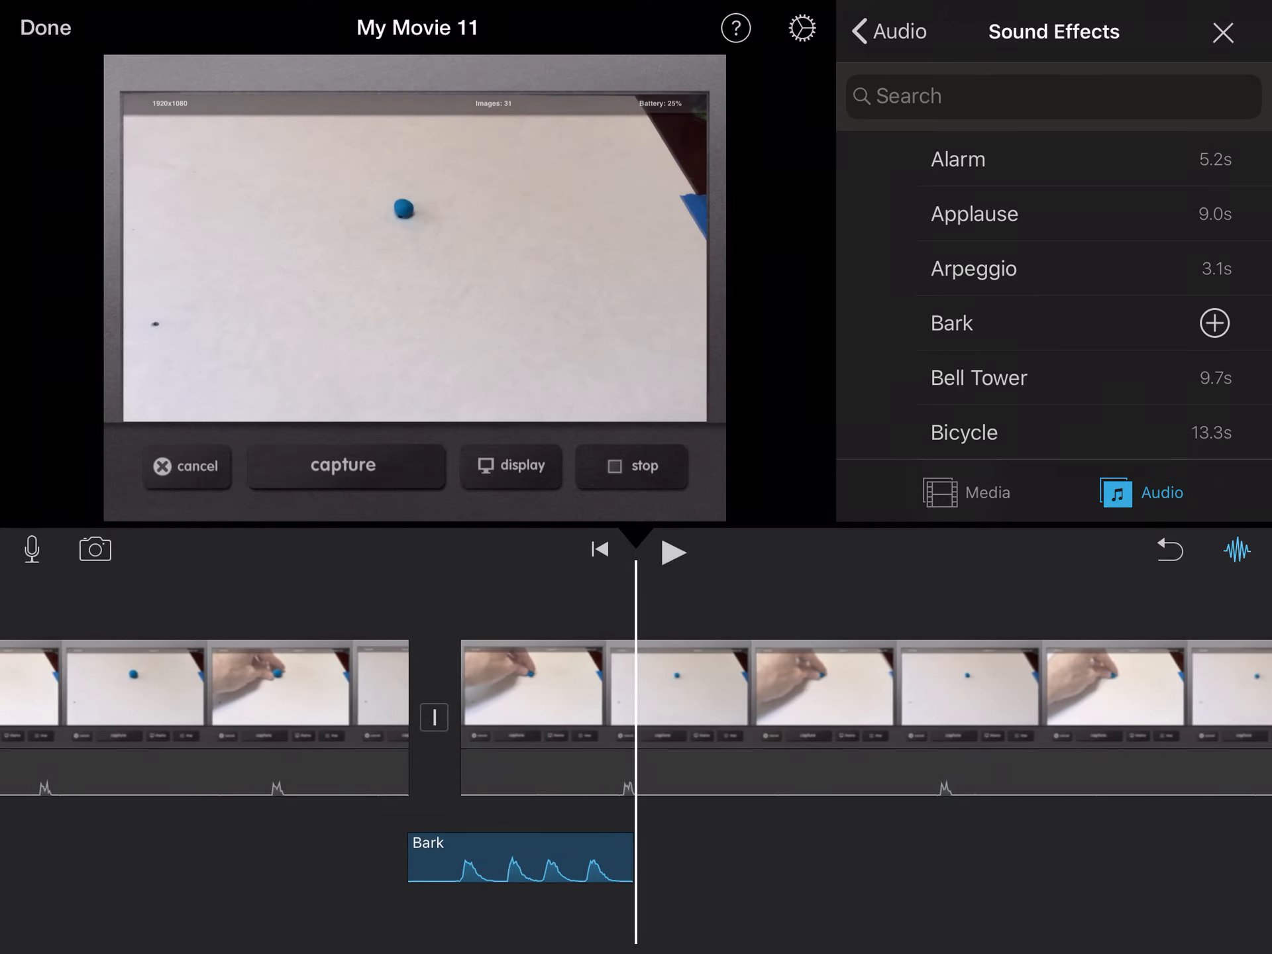
Browse the sound effects list, then switch to the built-in Soundtracks.
{"action": "scroll", "scroll_direction": "down", "scroll_amount": 3}
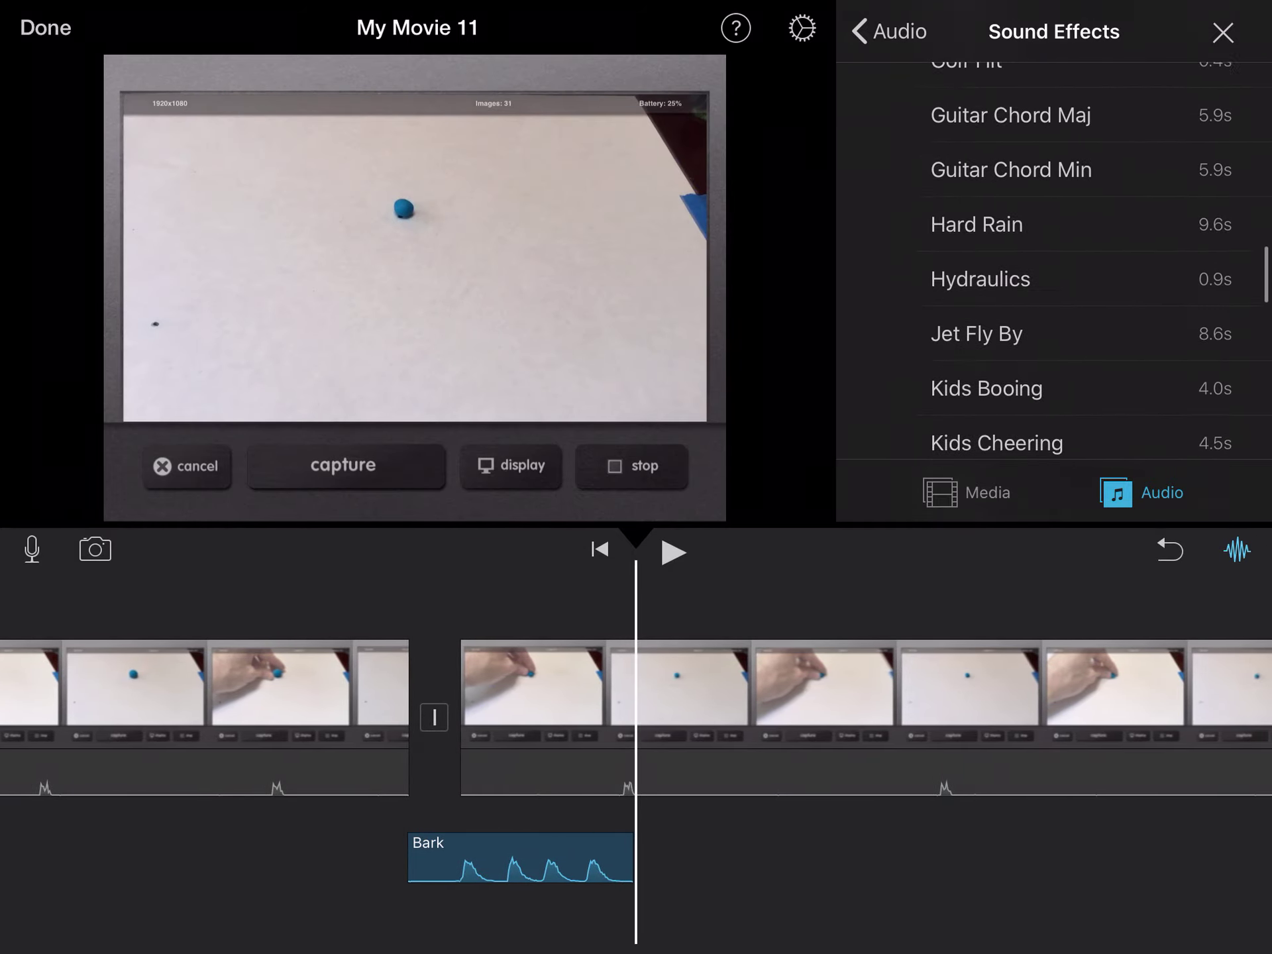
{"action": "scroll", "scroll_direction": "up", "scroll_amount": 3}
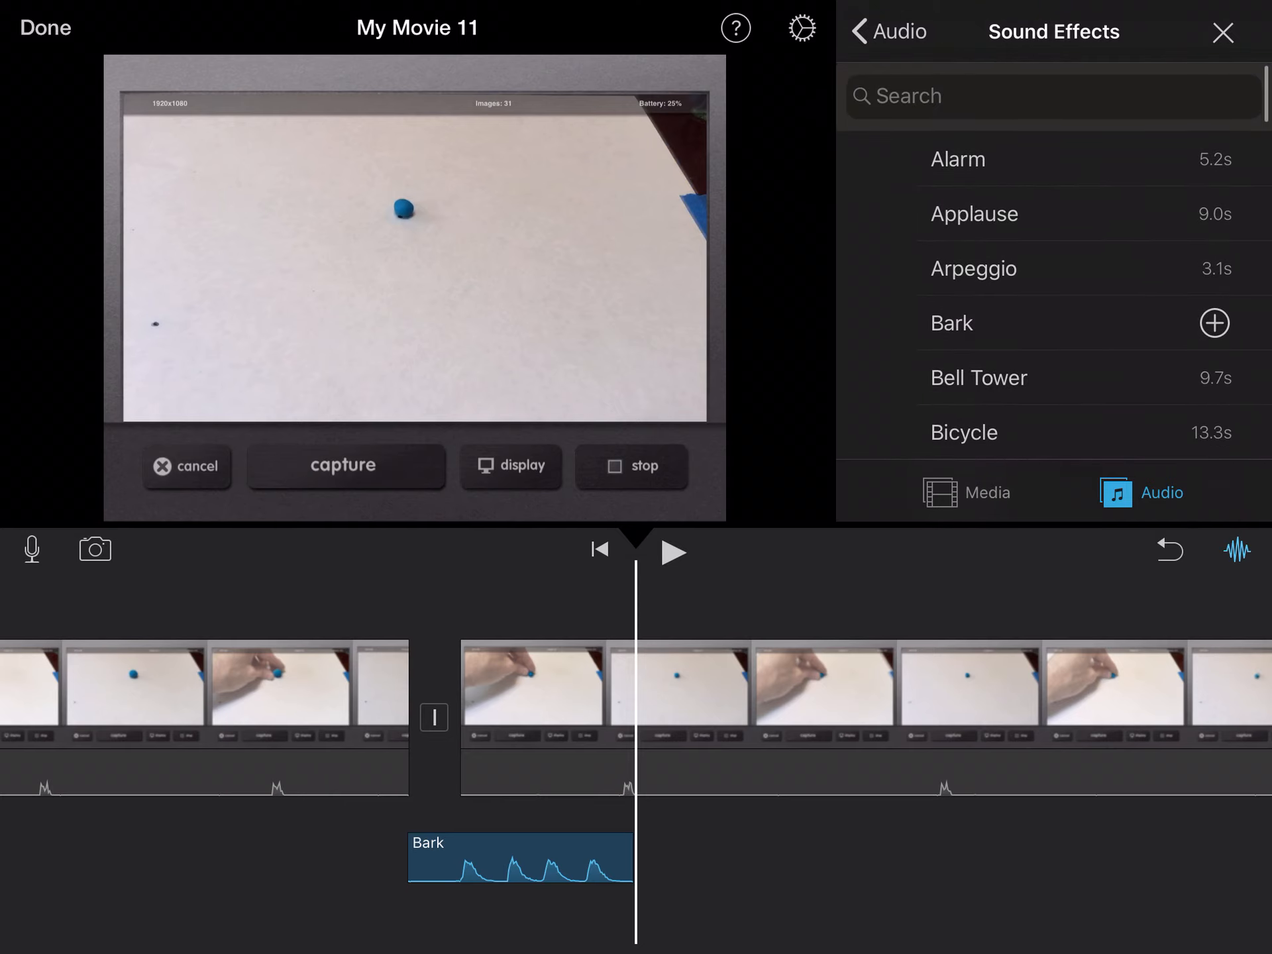
{"action": "left_click", "coordinate": [886, 31]}
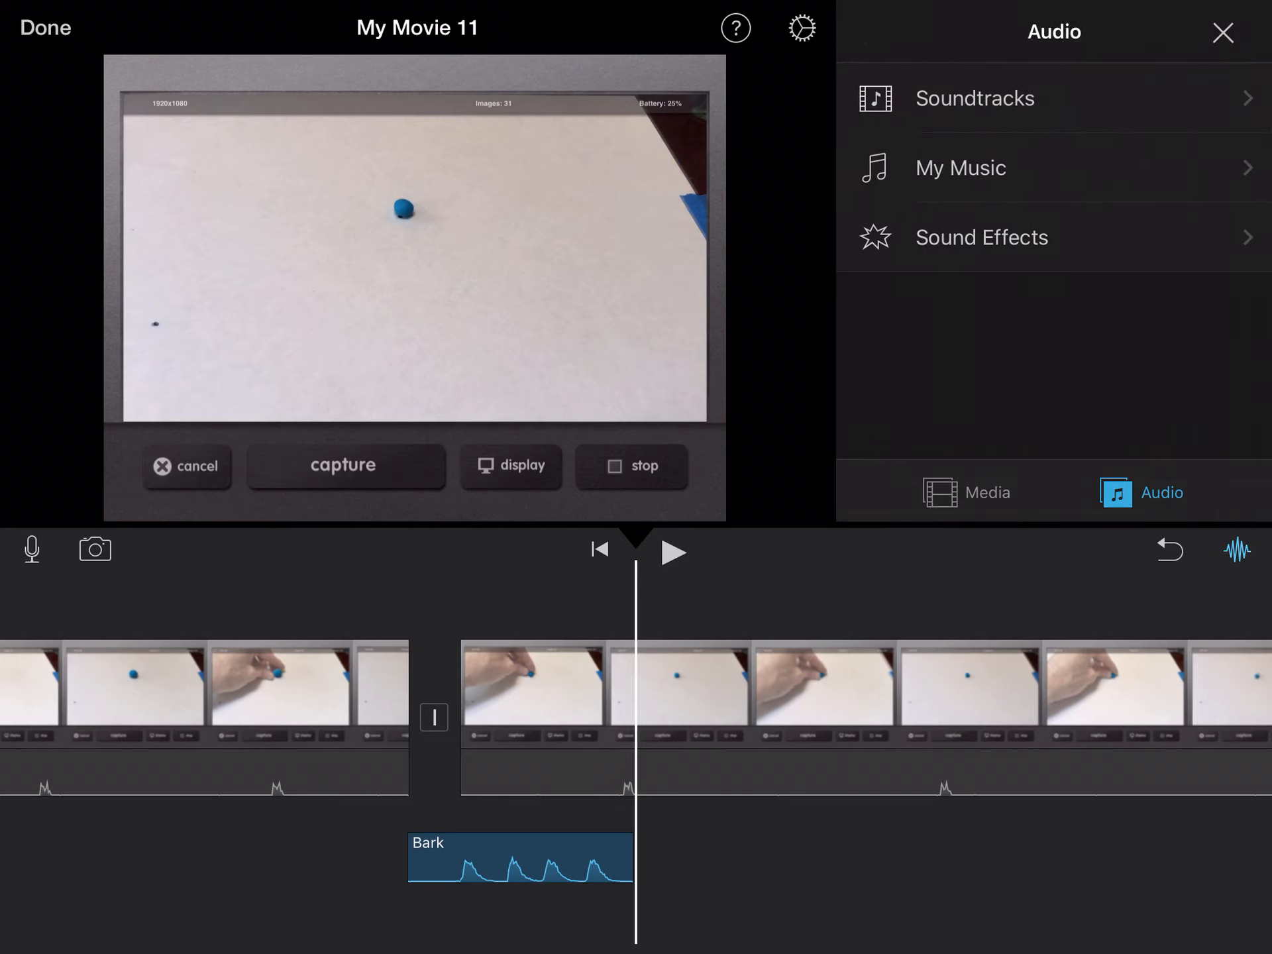
{"action": "left_click", "coordinate": [975, 98]}
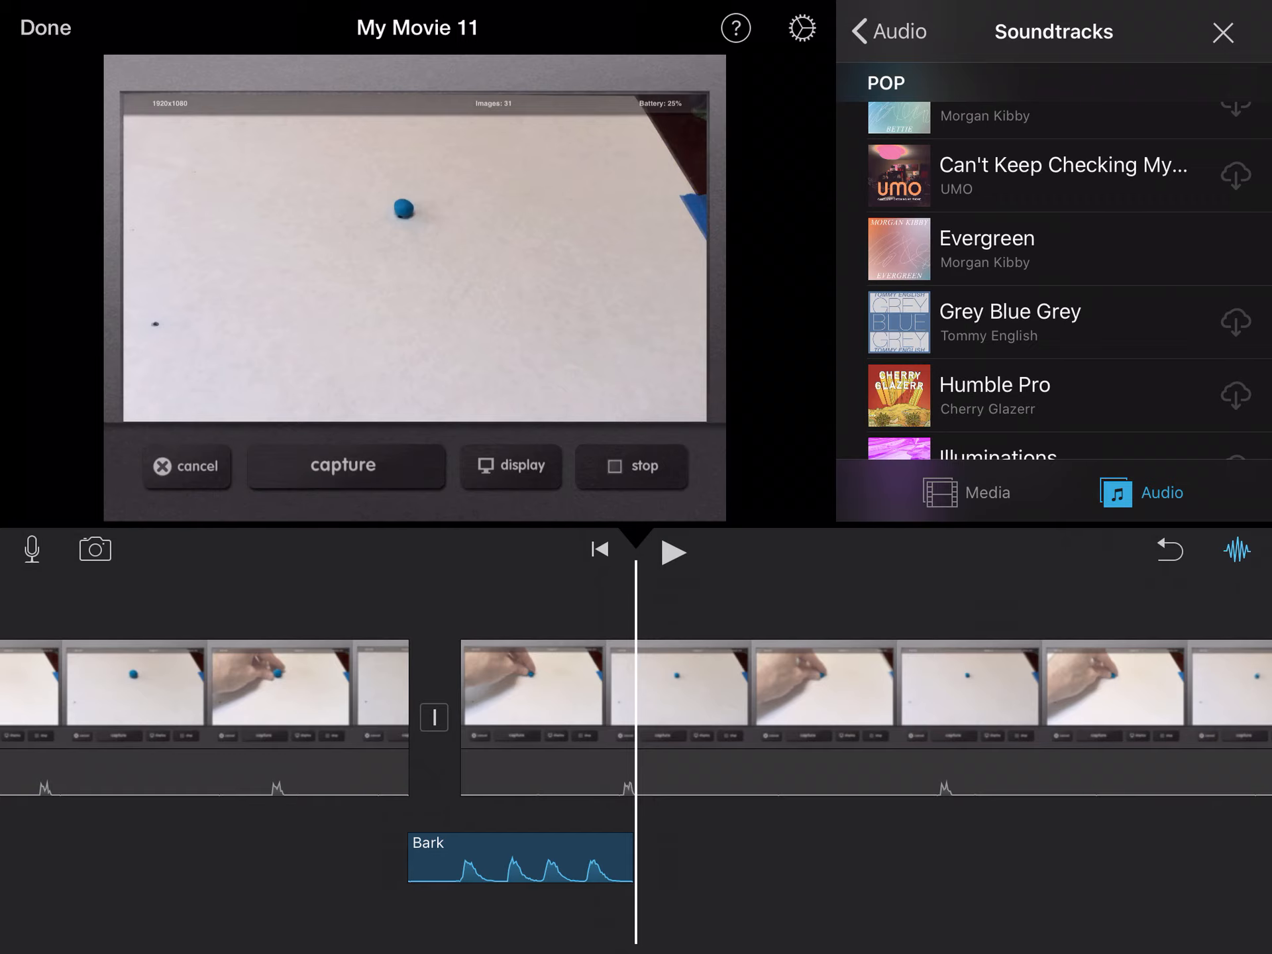
Finish editing and return to the My Movie 11 project page.
{"action": "left_click", "coordinate": [46, 27]}
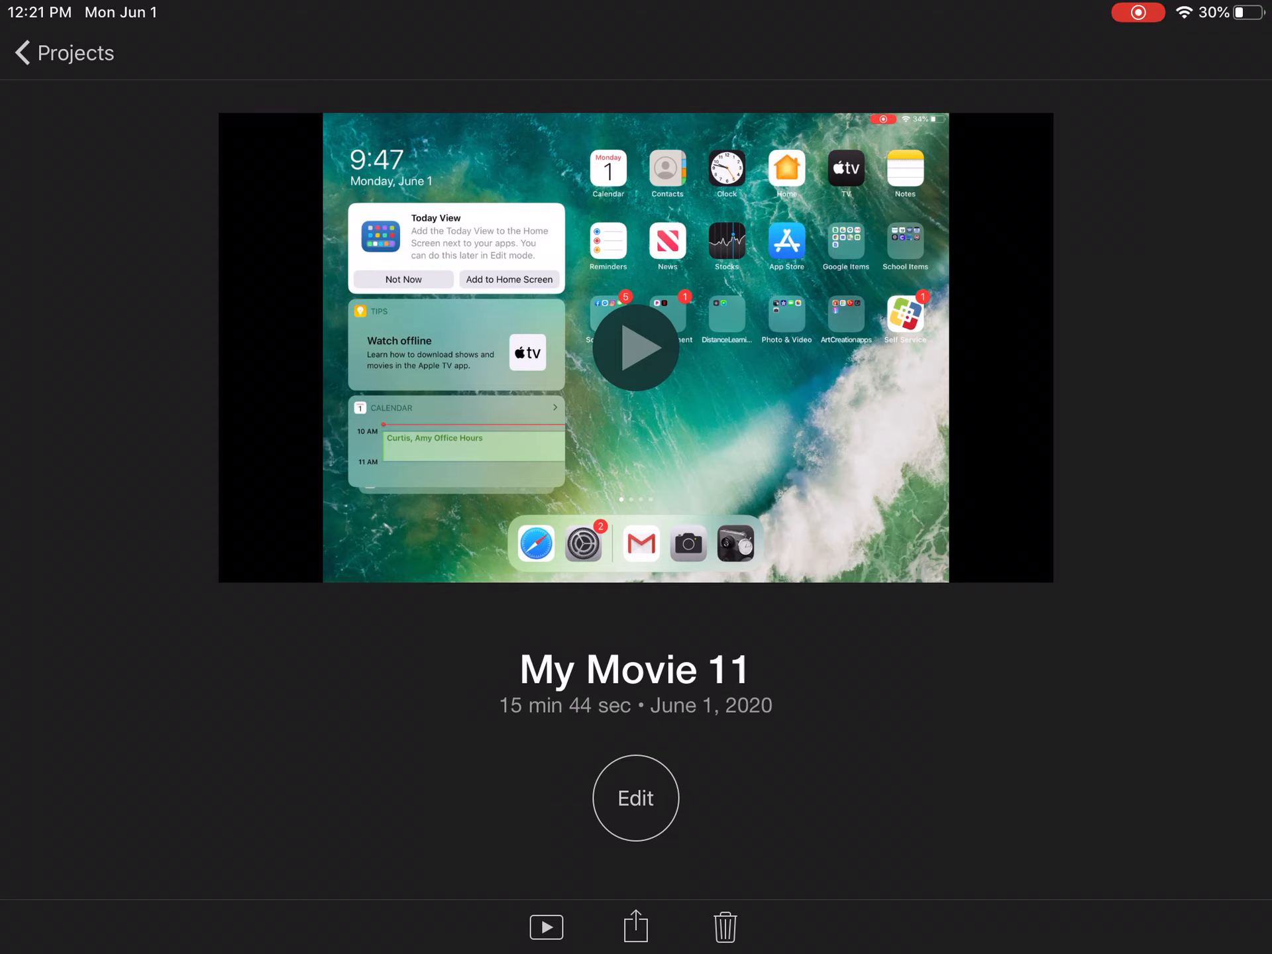
Share My Movie 11 as Save Video after dismissing the Insufficient Space warning.
{"action": "left_click", "coordinate": [636, 926]}
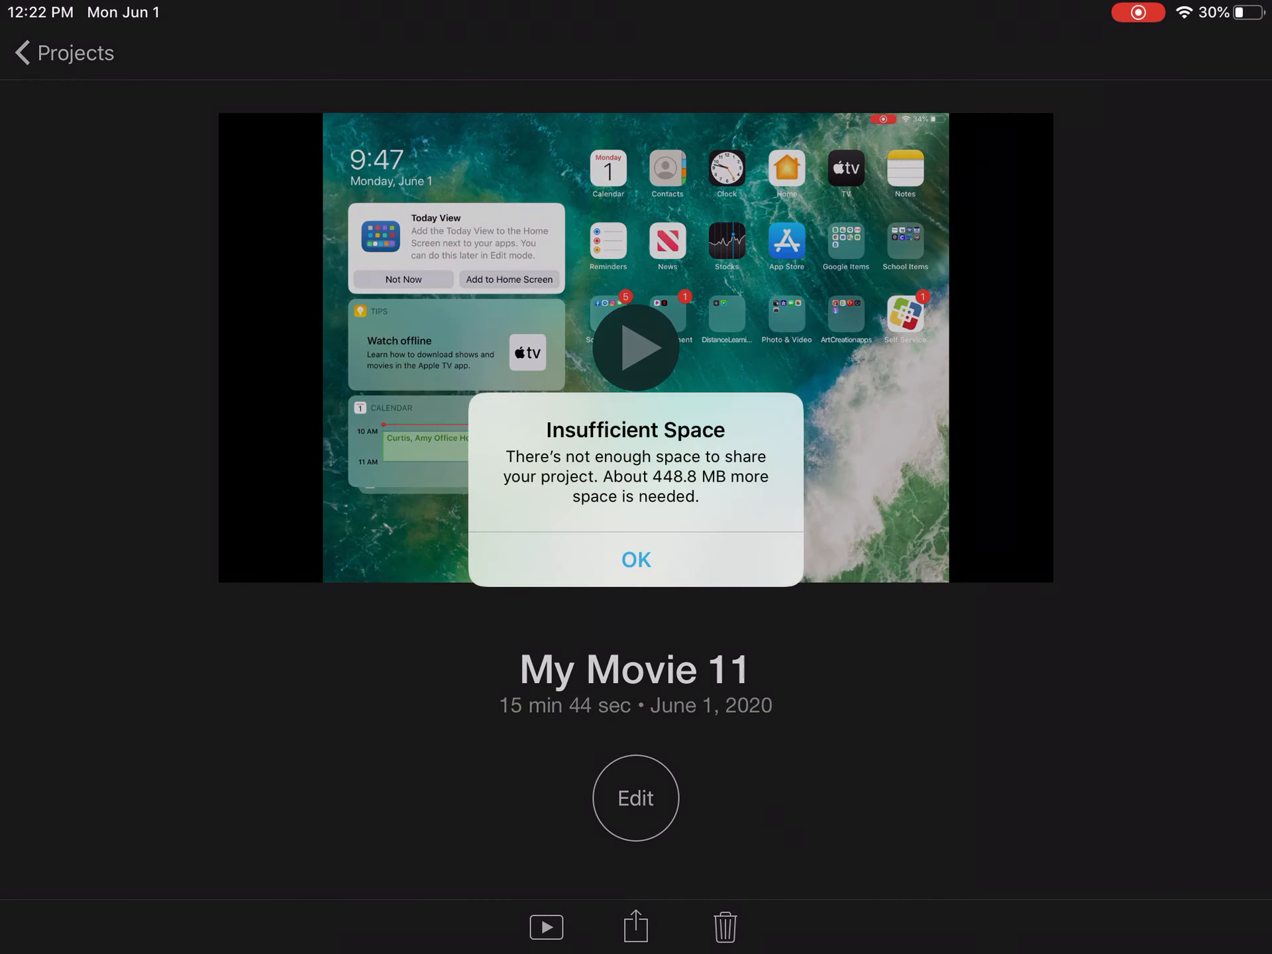
{"action": "left_click", "coordinate": [637, 560]}
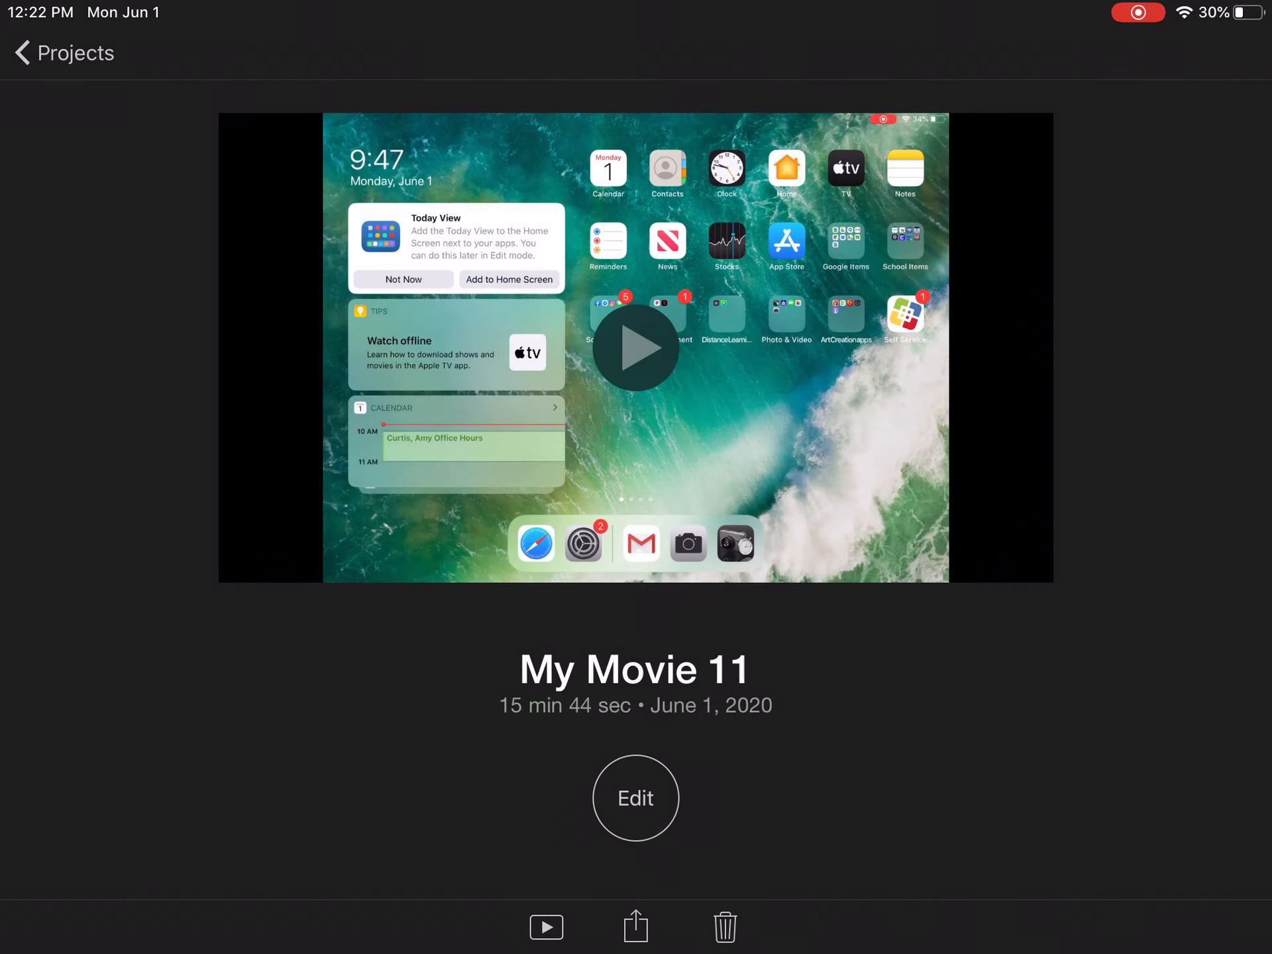
{"action": "left_click", "coordinate": [636, 926]}
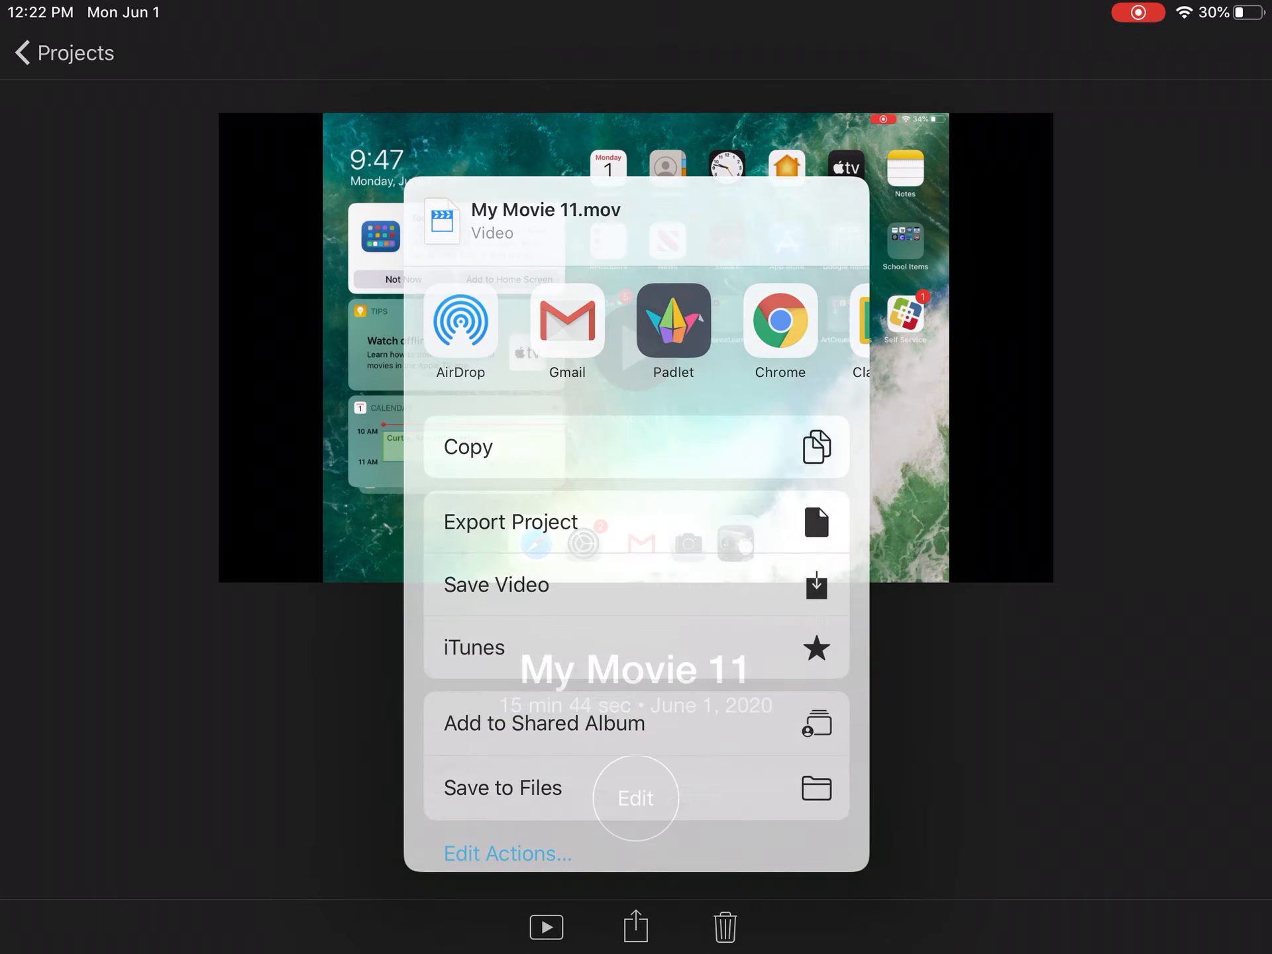
{"action": "left_click", "coordinate": [510, 522]}
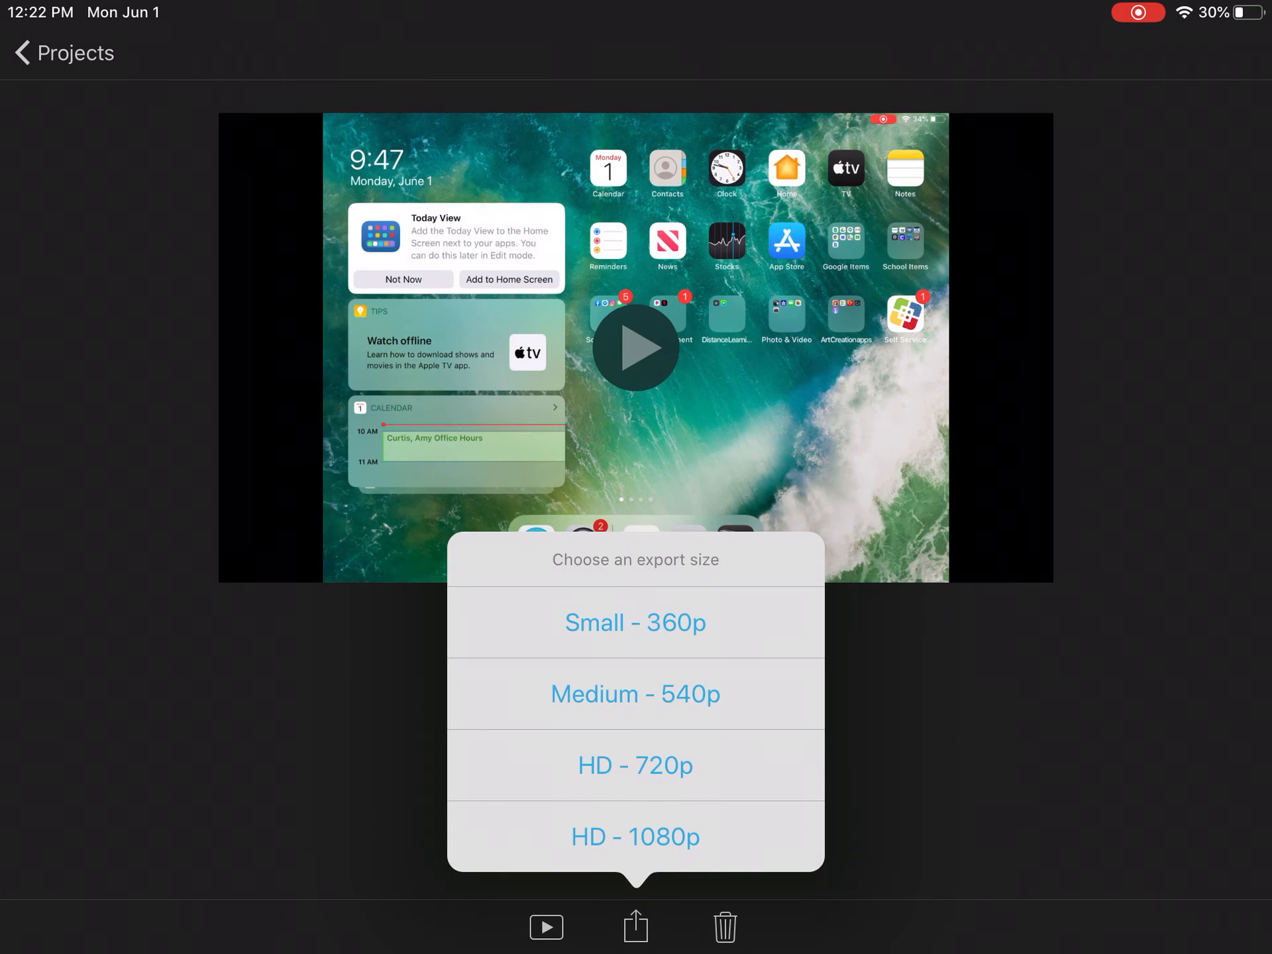